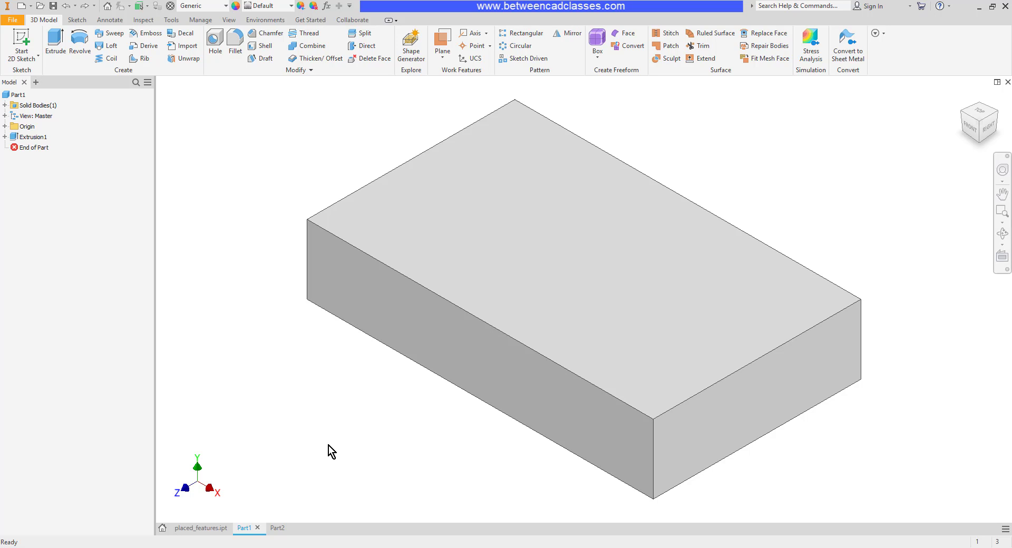
pyautogui.moveTo(352, 421)
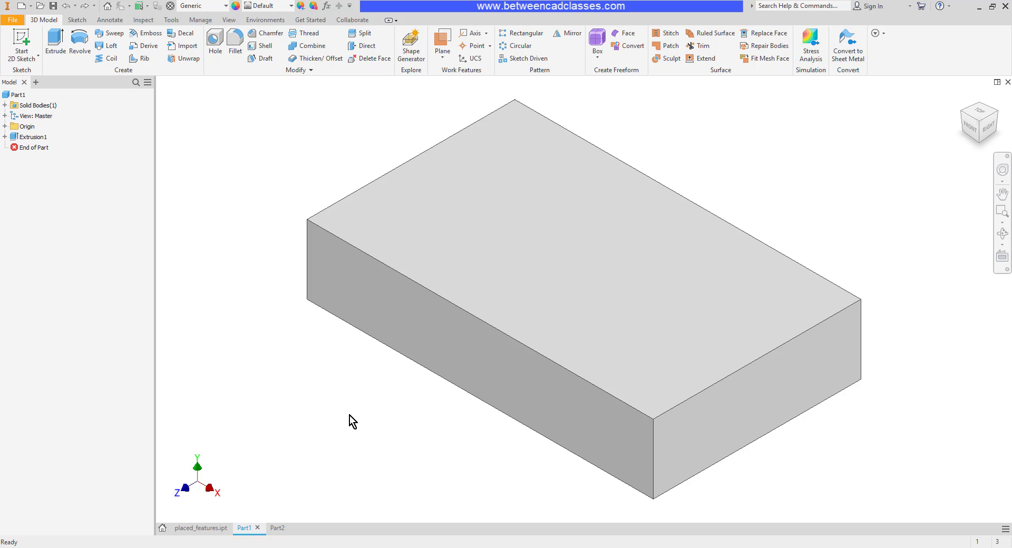
pyautogui.moveTo(340, 402)
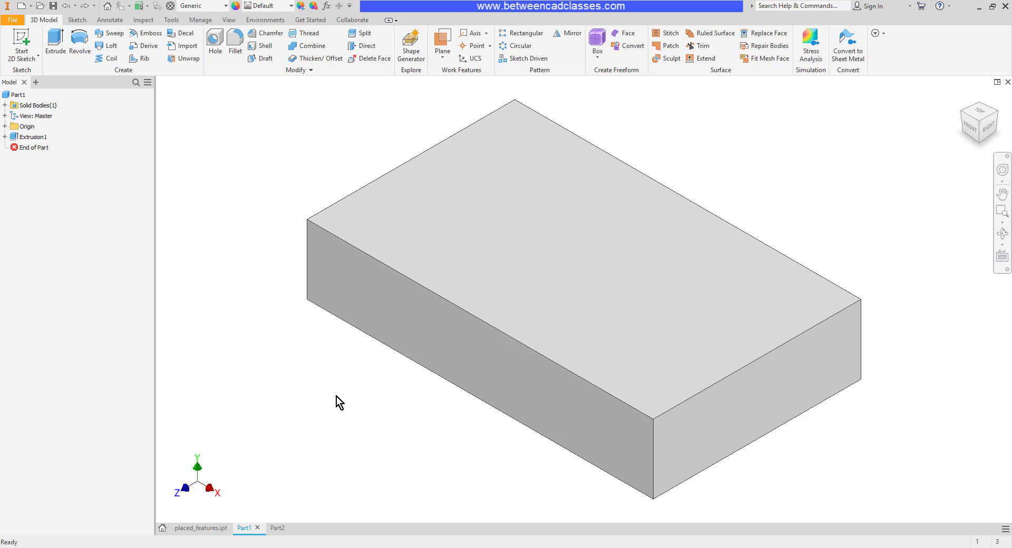
pyautogui.moveTo(7, 141)
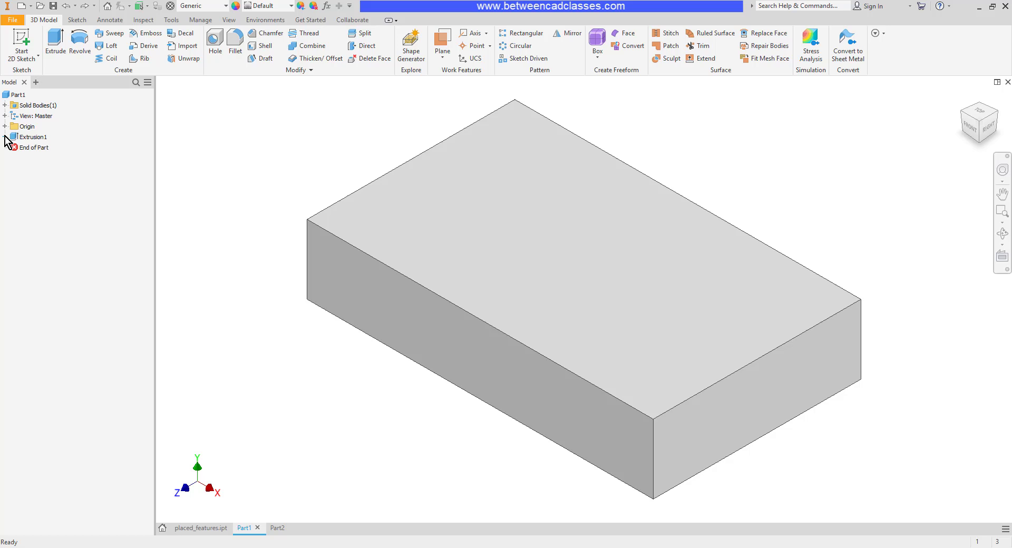
# Step: Expand Extrusion1 in the model browser to show its Sketch1
pyautogui.click(6, 136)
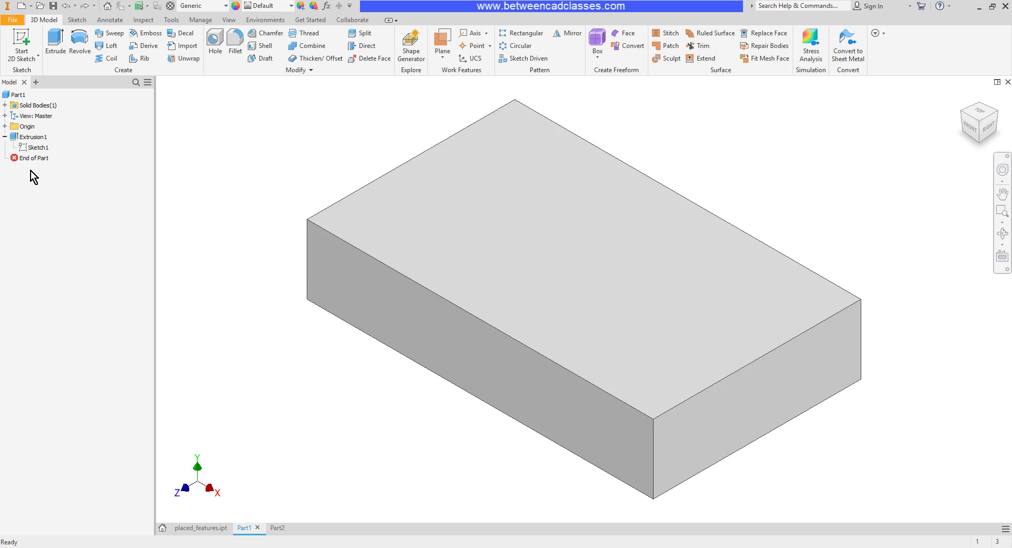
pyautogui.moveTo(277, 190)
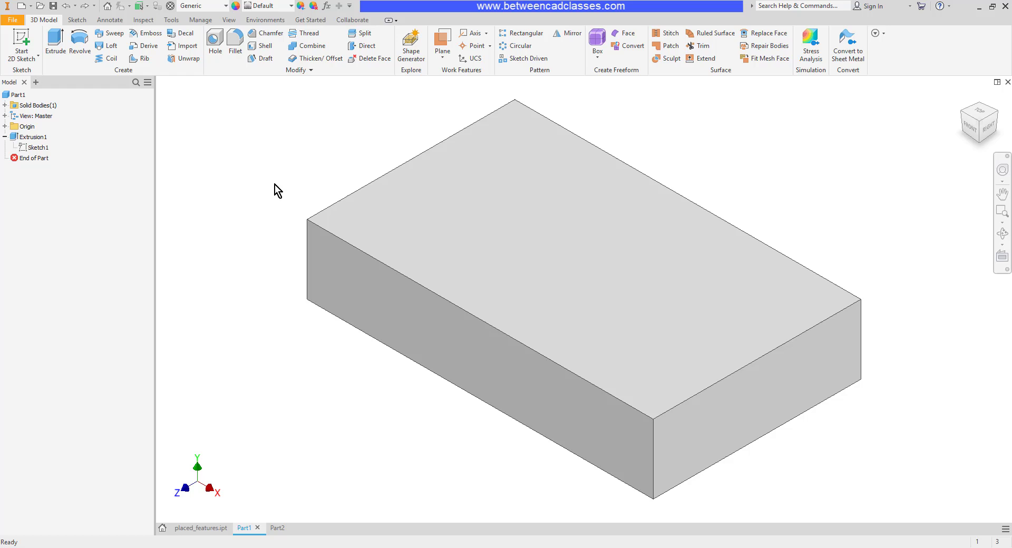
pyautogui.moveTo(272, 187)
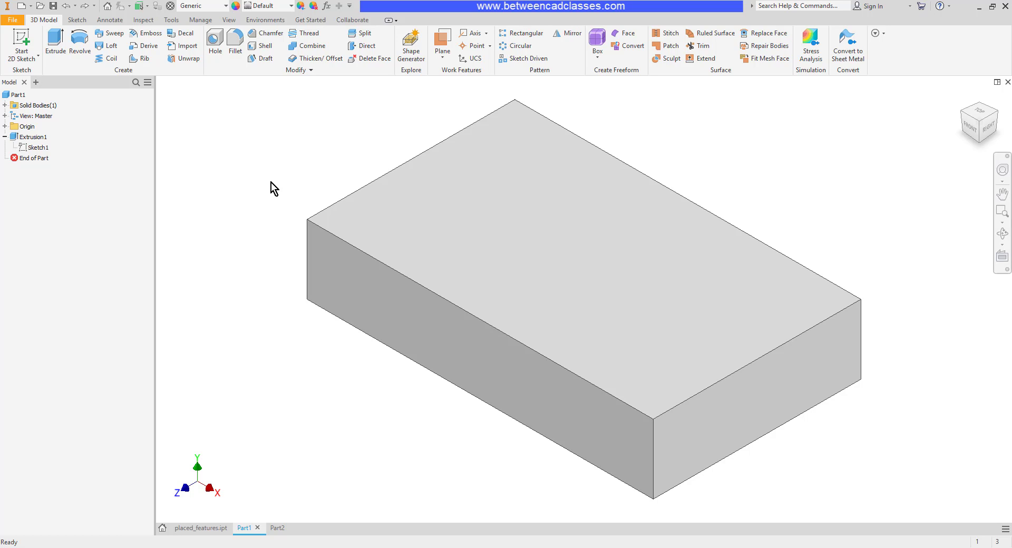
pyautogui.moveTo(271, 34)
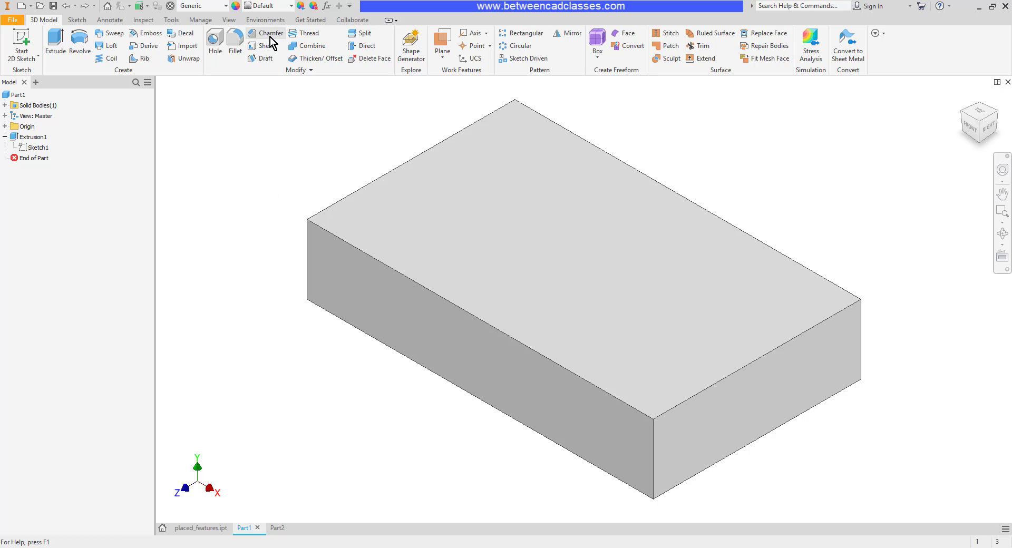
pyautogui.moveTo(270, 32)
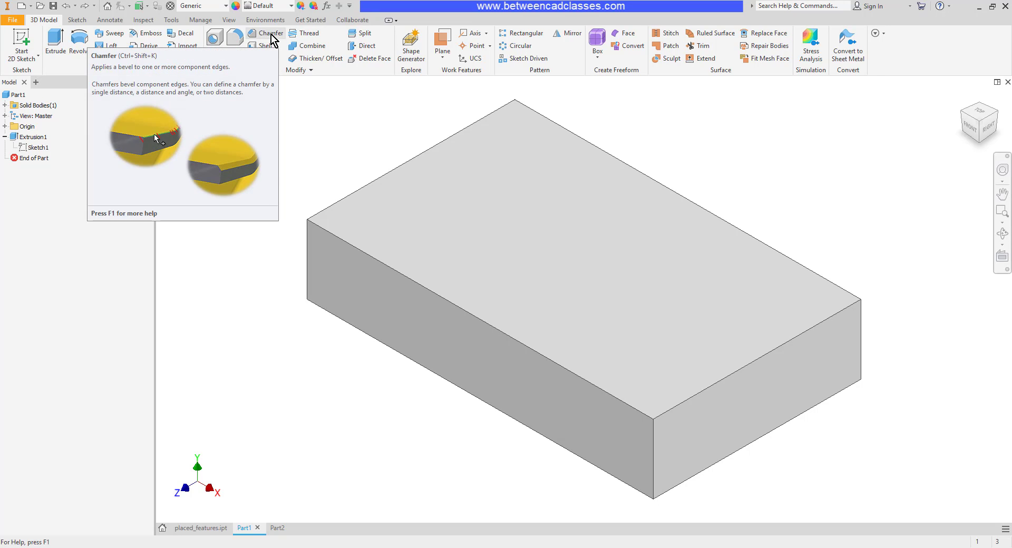
# Step: Start a chamfer on the block's long front top edge with distance .25
pyautogui.click(269, 33)
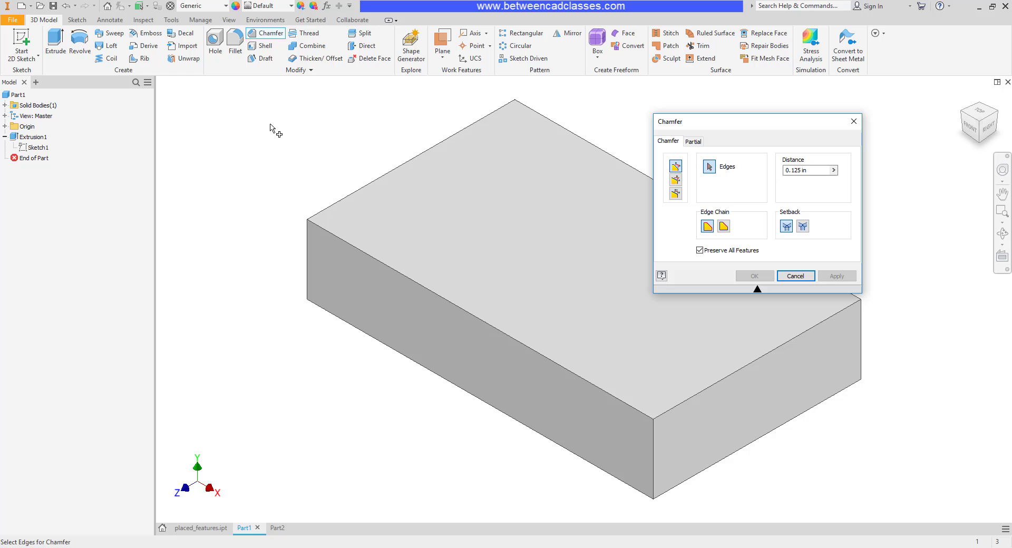
pyautogui.moveTo(721, 185)
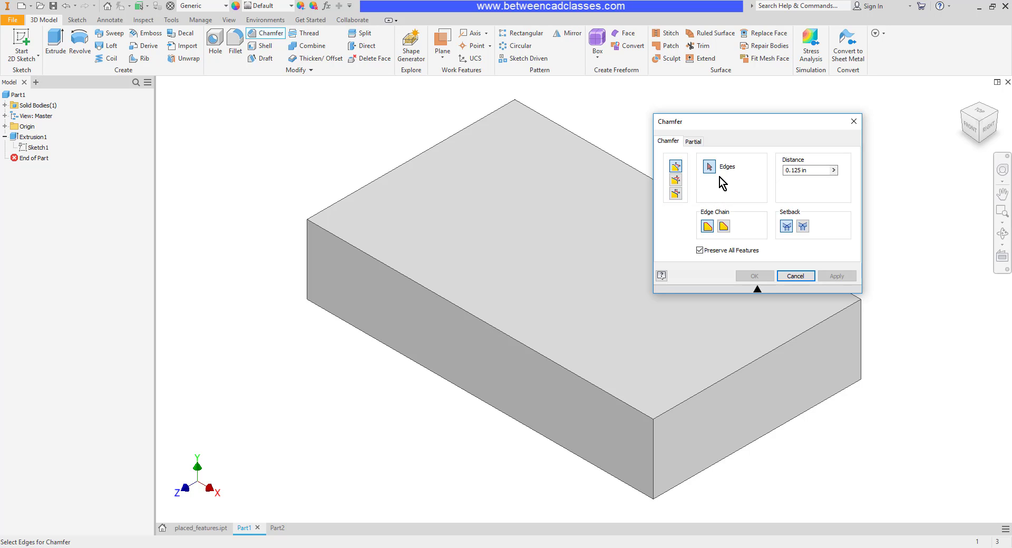
pyautogui.moveTo(459, 317)
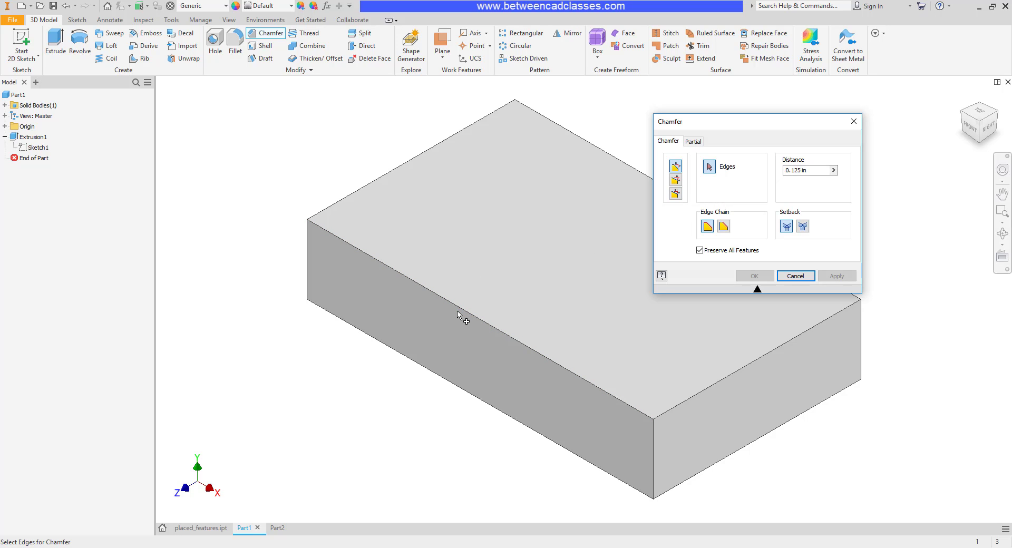
pyautogui.click(461, 313)
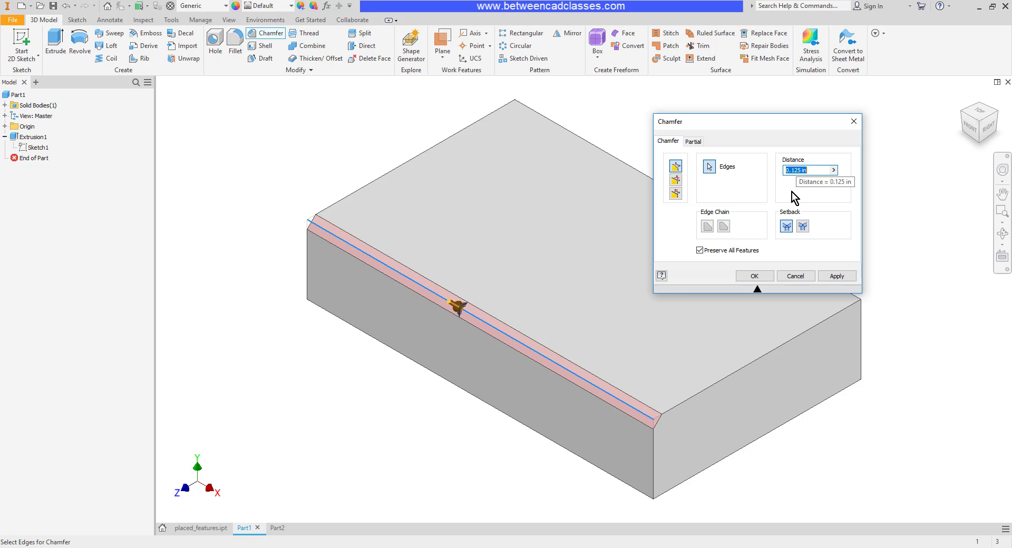
pyautogui.write('.25')
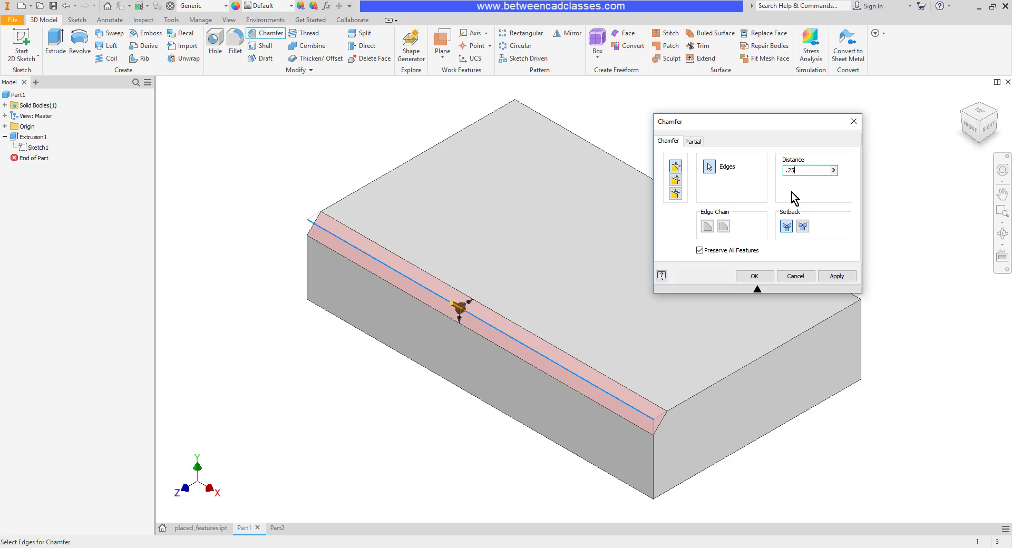
pyautogui.moveTo(780, 188)
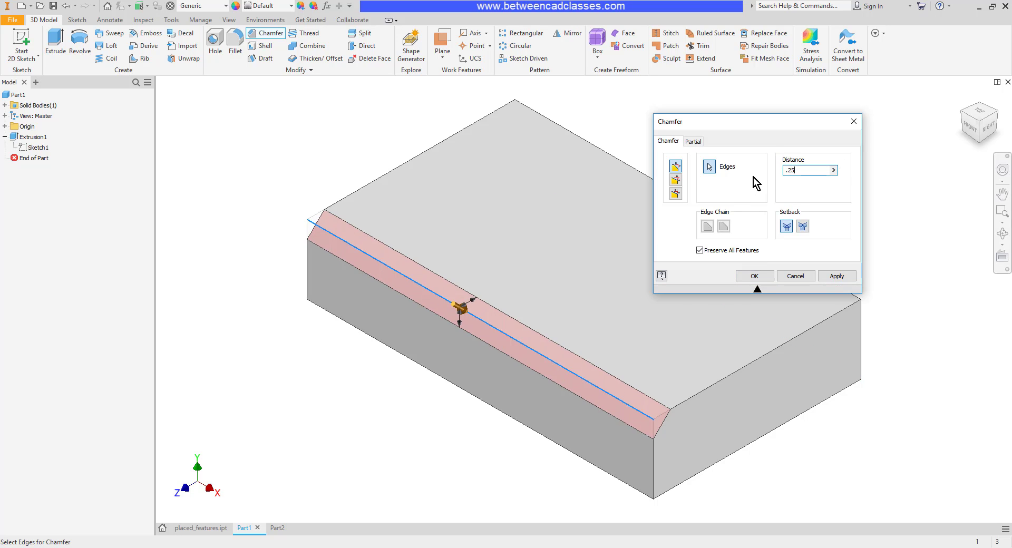
pyautogui.moveTo(775, 130)
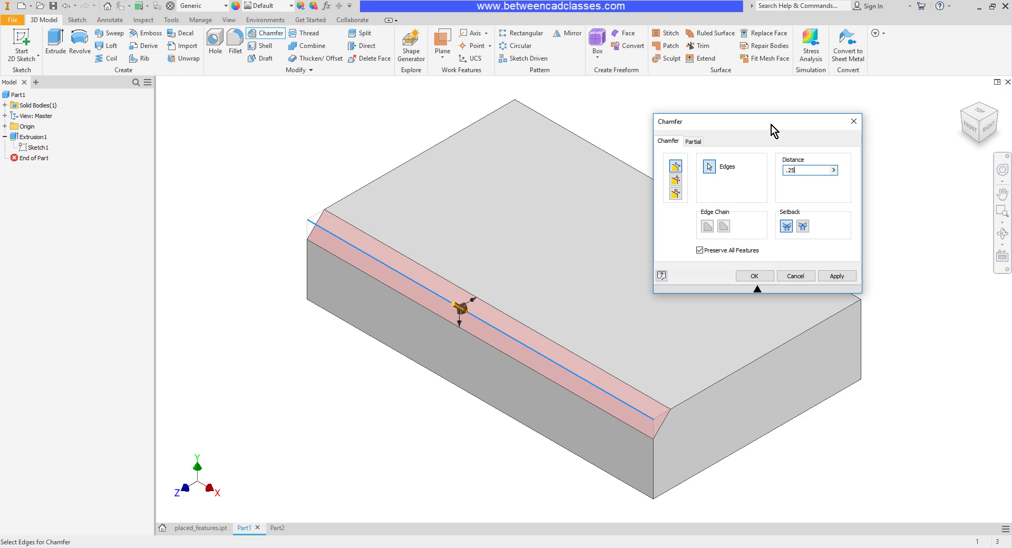
pyautogui.moveTo(738, 156)
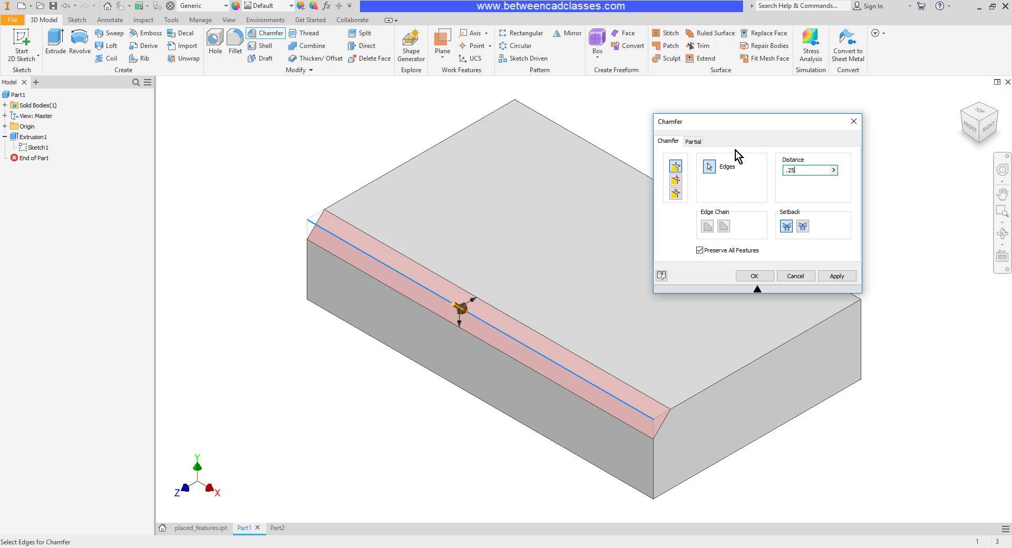
pyautogui.moveTo(674, 174)
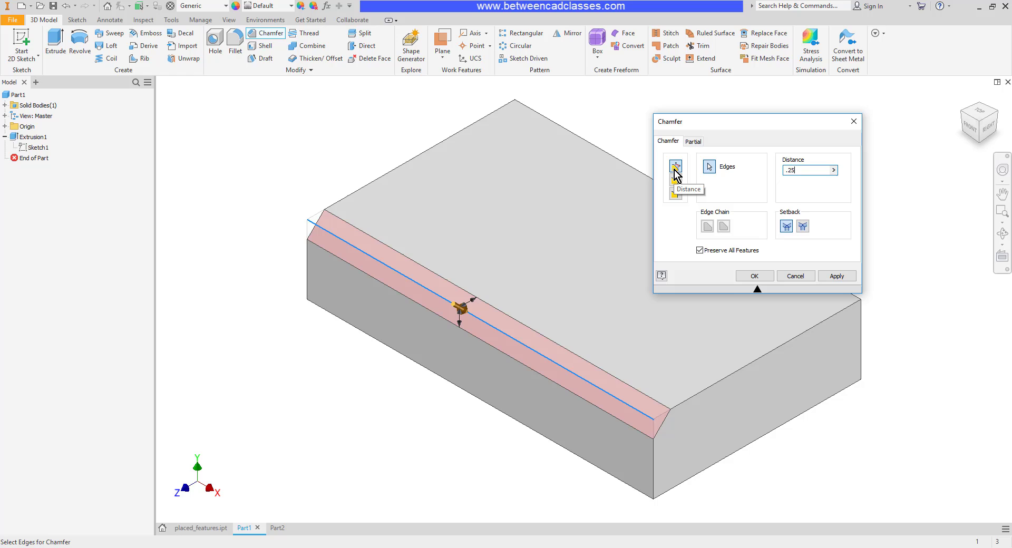
pyautogui.moveTo(750, 174)
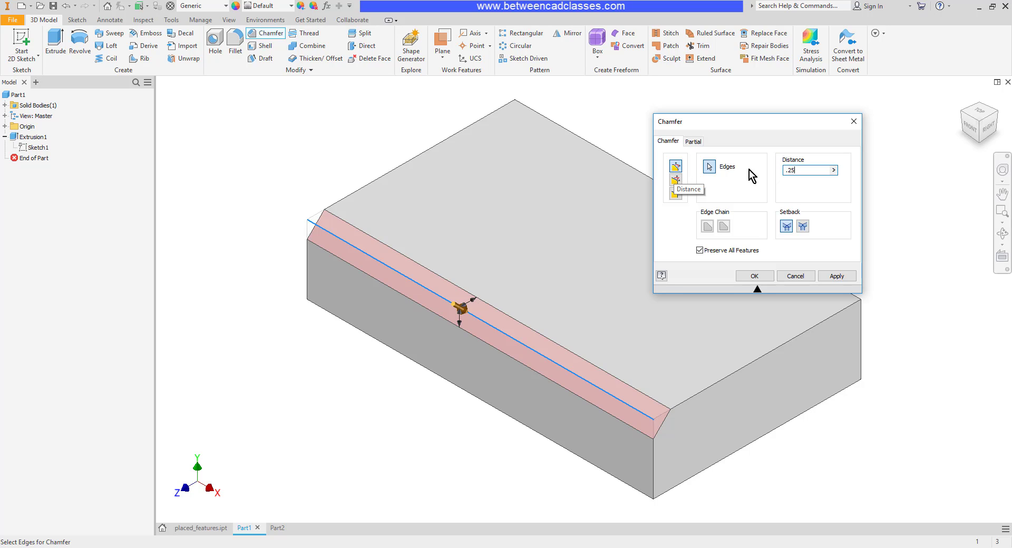
pyautogui.moveTo(616, 413)
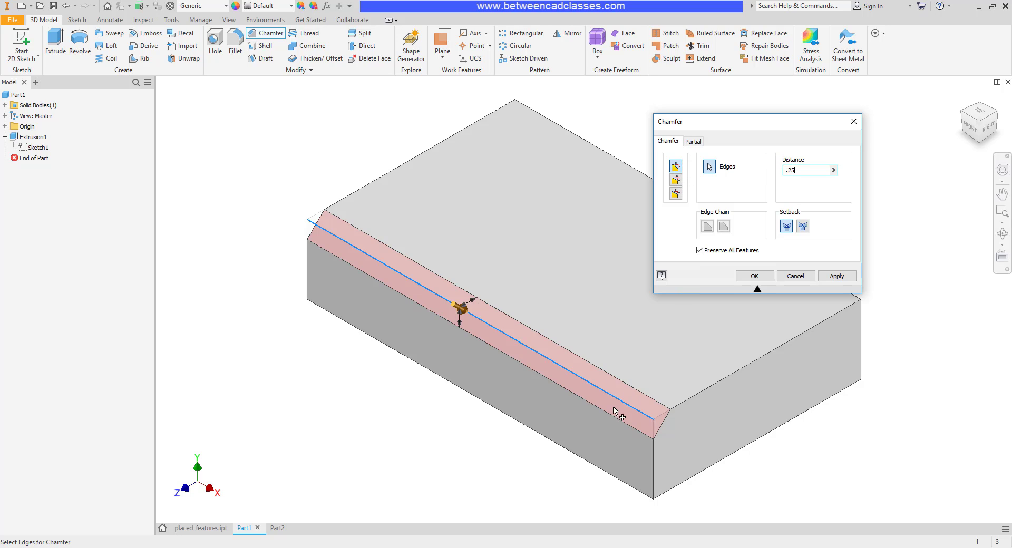
pyautogui.moveTo(766, 184)
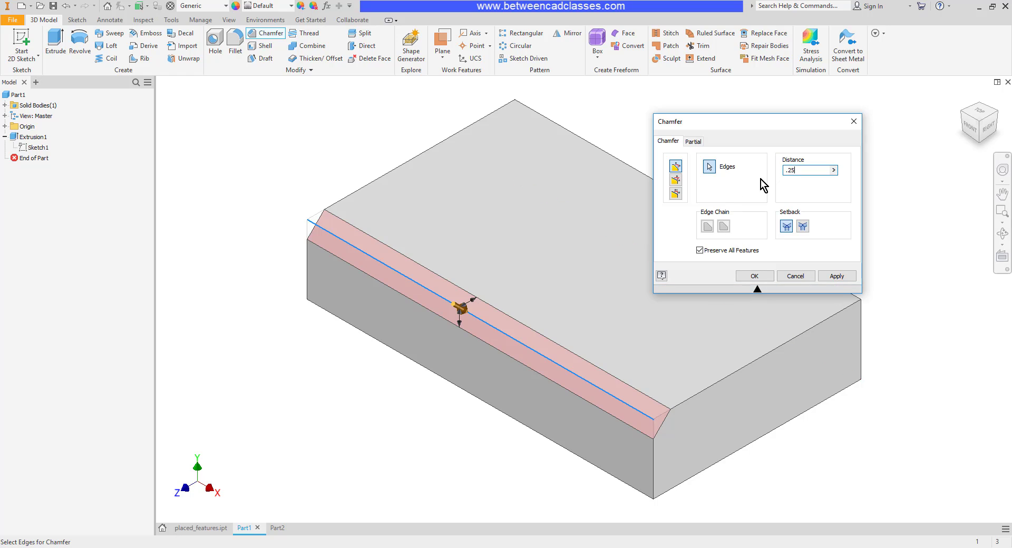
pyautogui.moveTo(708, 185)
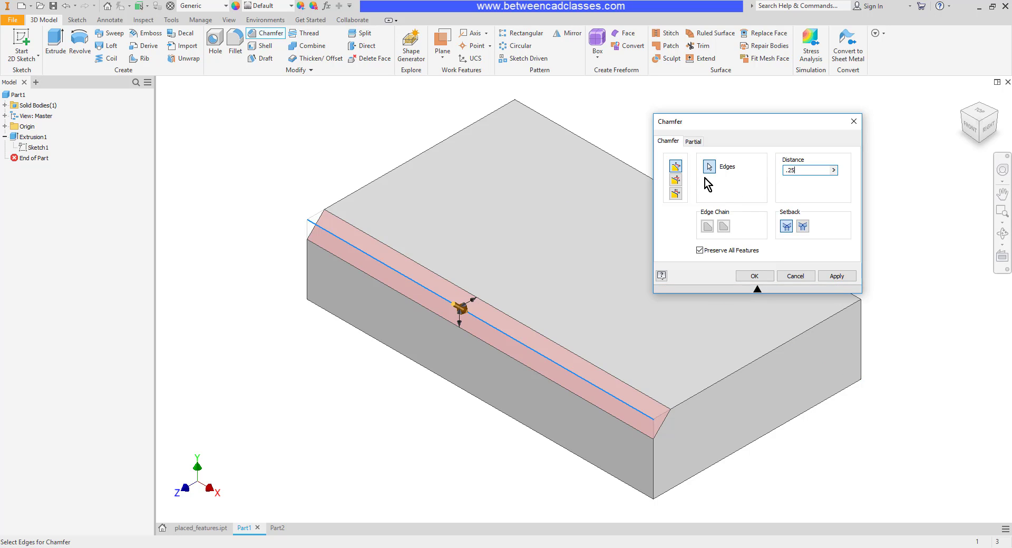
# Step: Switch the chamfer to Distance and Angle with distance .5 and angle 30 deg
pyautogui.click(674, 179)
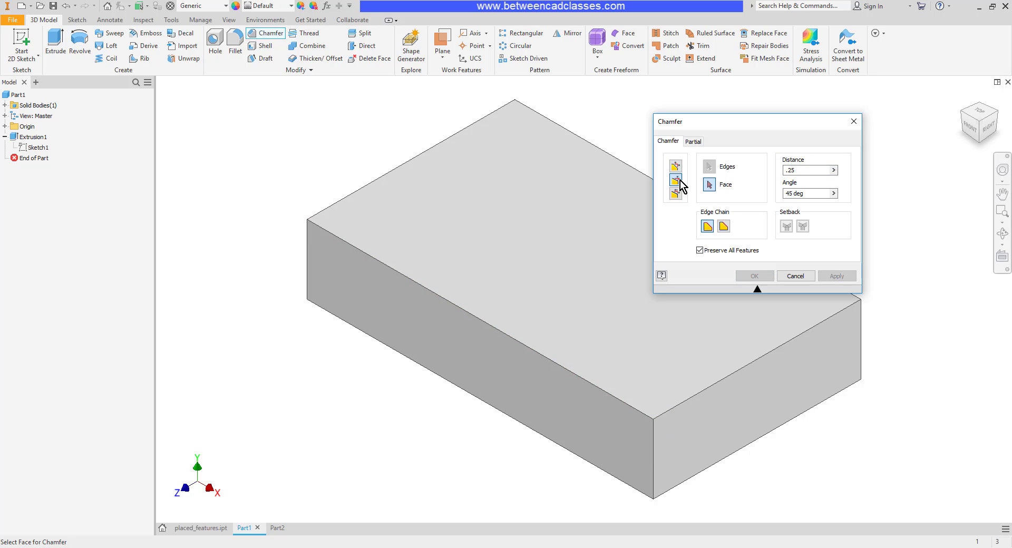
pyautogui.tripleClick(807, 170)
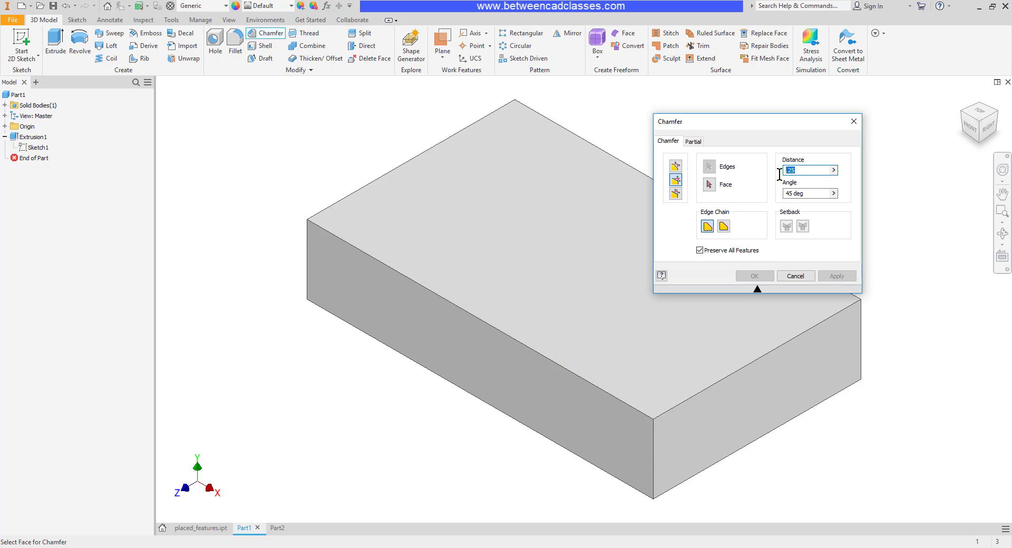
pyautogui.write('.5')
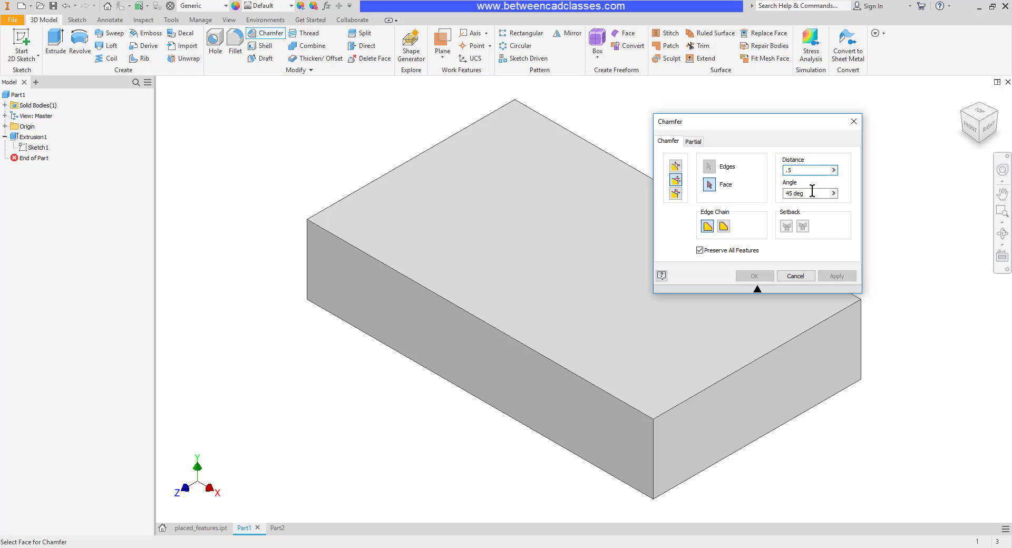
pyautogui.tripleClick(806, 193)
pyautogui.write('30')
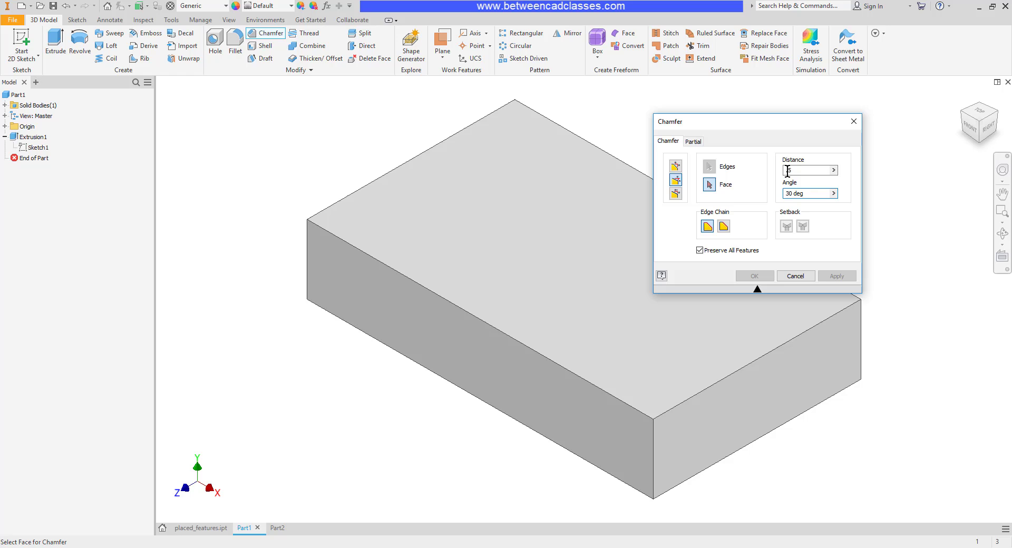
pyautogui.write('.5')
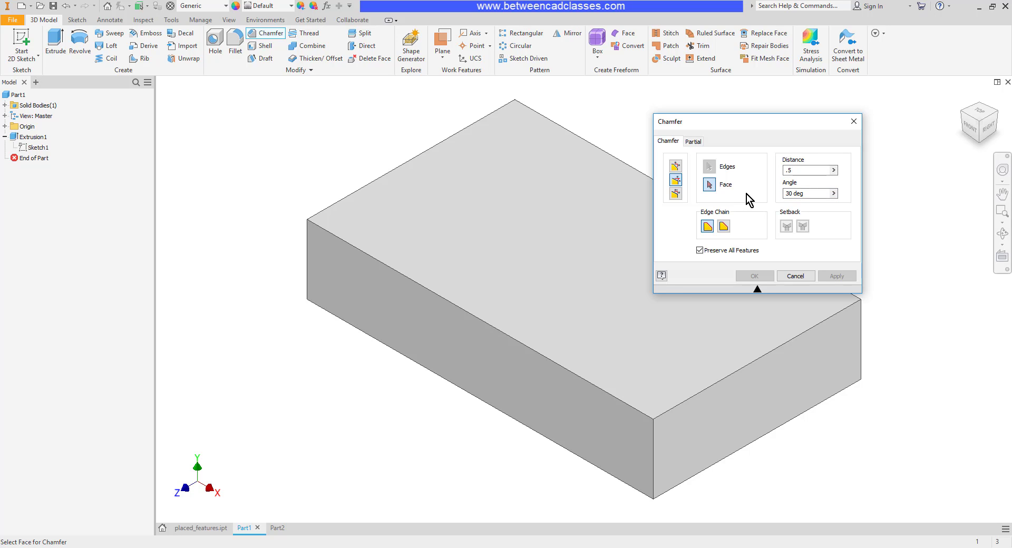
pyautogui.click(807, 193)
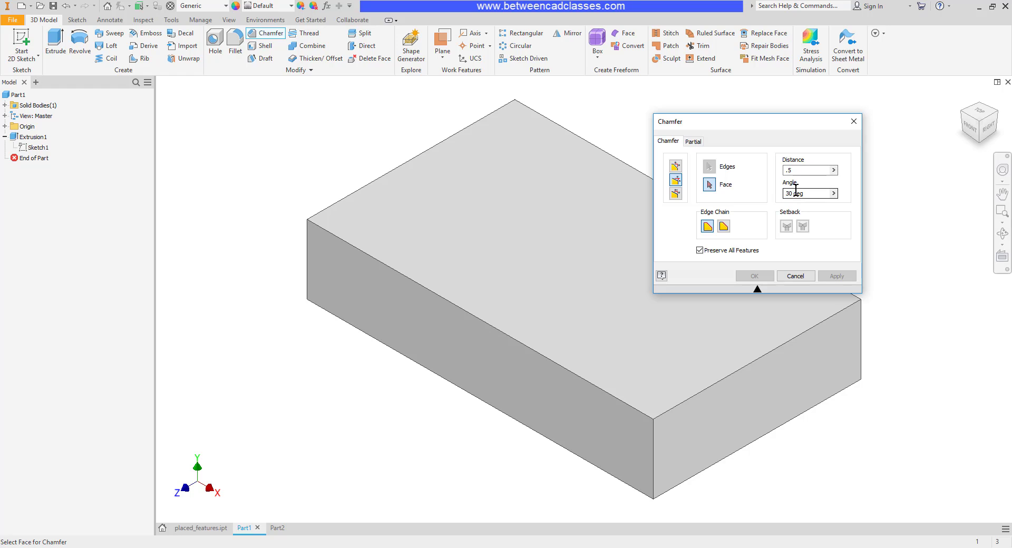
# Step: Reference the top face, pick the front long top edge, and apply the chamfer
pyautogui.click(501, 254)
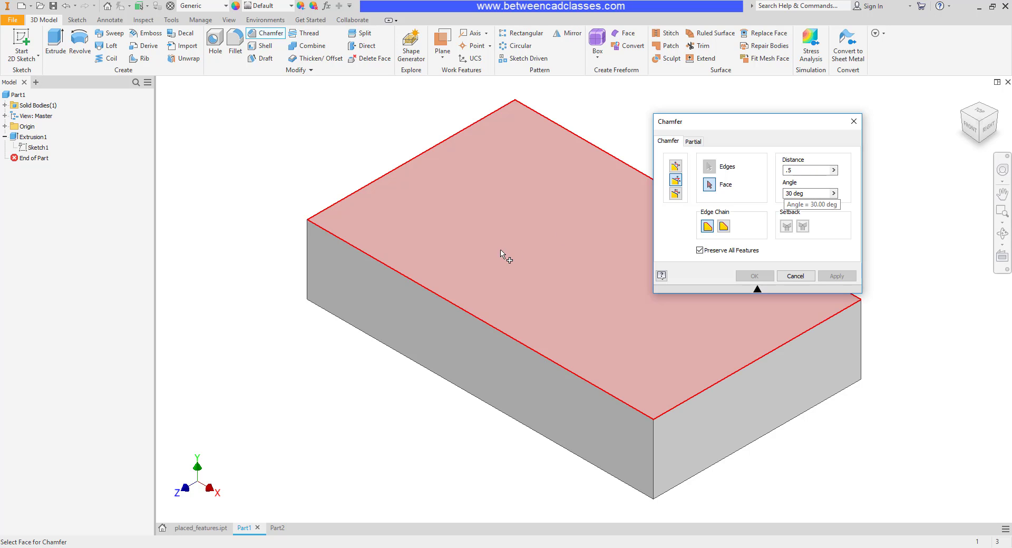
pyautogui.moveTo(445, 251)
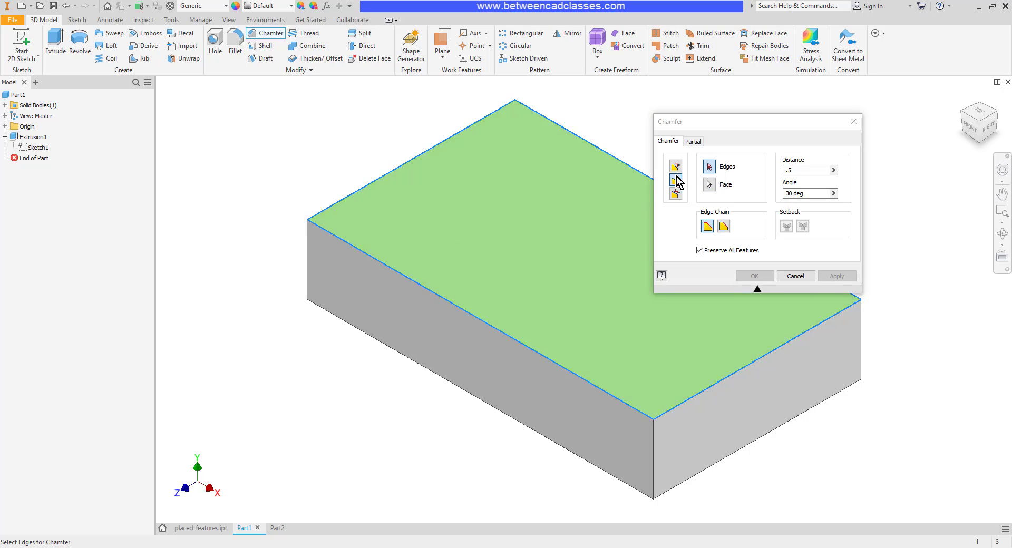
pyautogui.click(458, 305)
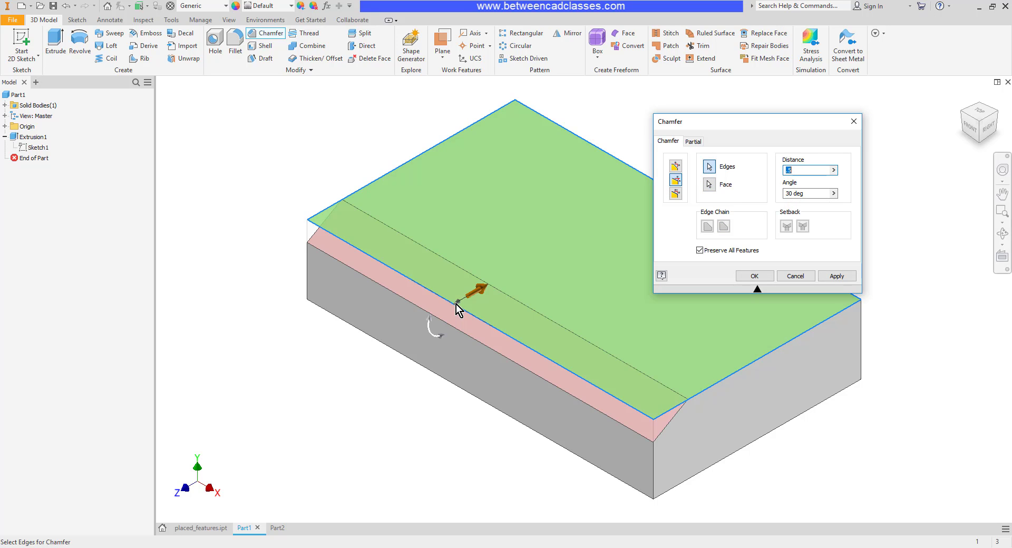
pyautogui.moveTo(612, 383)
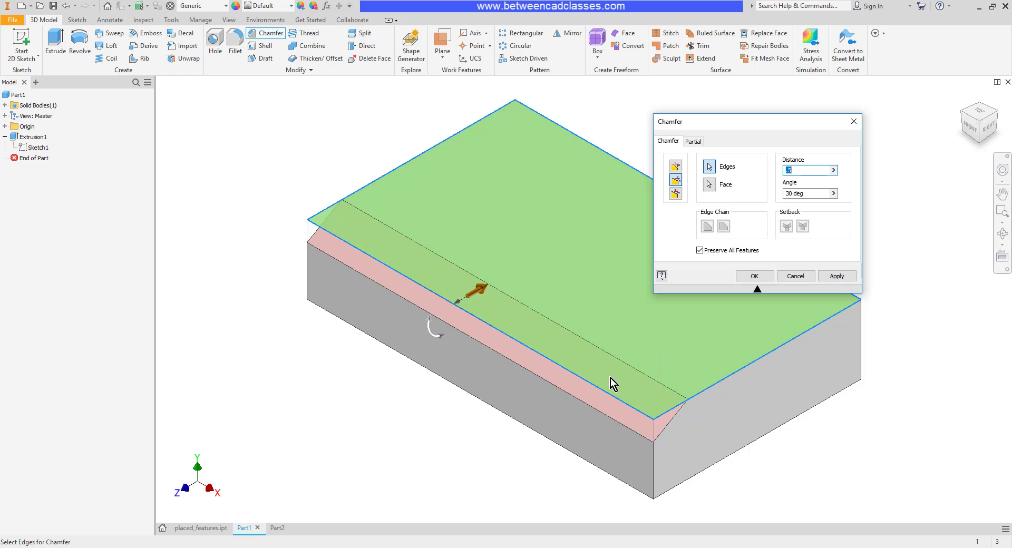
pyautogui.moveTo(690, 407)
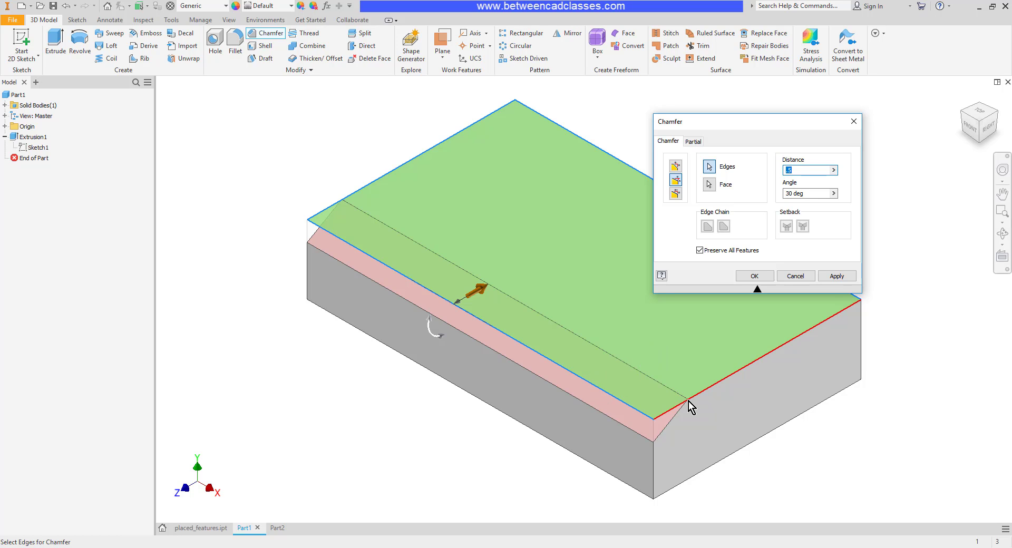
pyautogui.moveTo(663, 423)
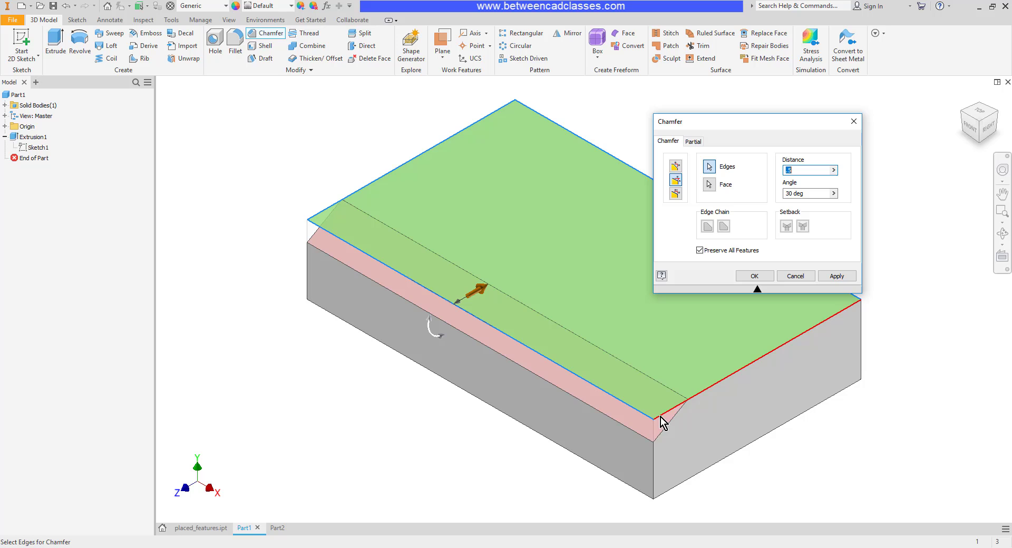
pyautogui.click(752, 277)
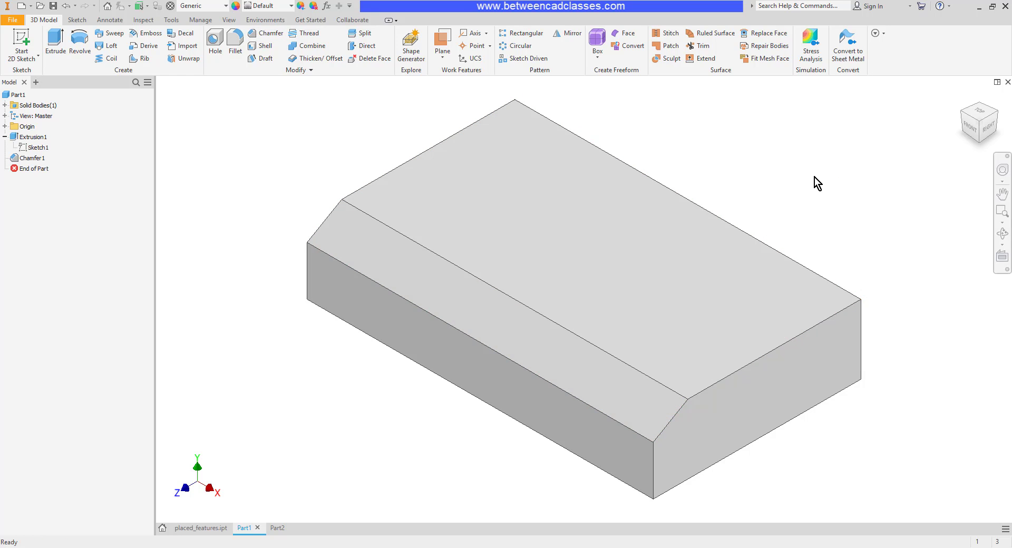
pyautogui.moveTo(821, 163)
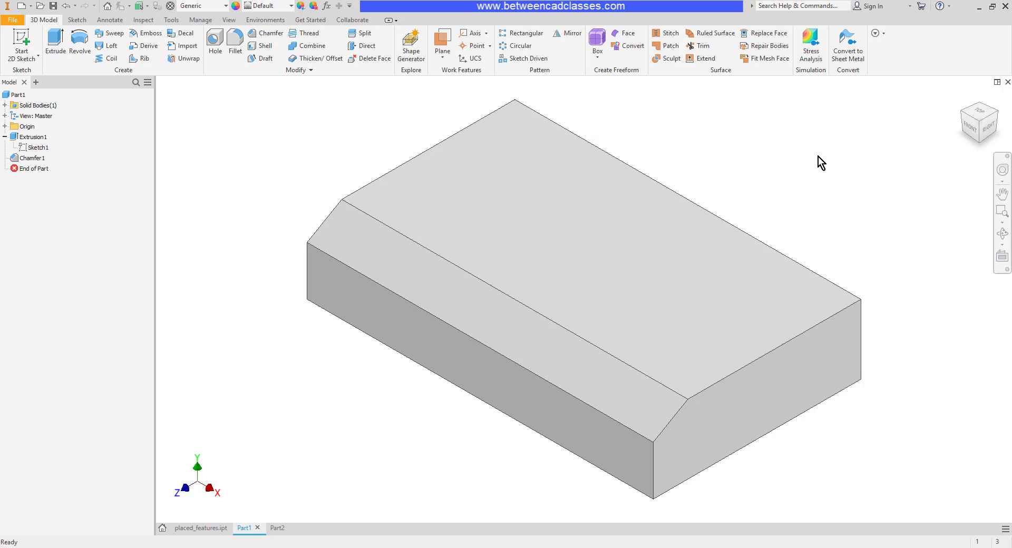
pyautogui.moveTo(61, 176)
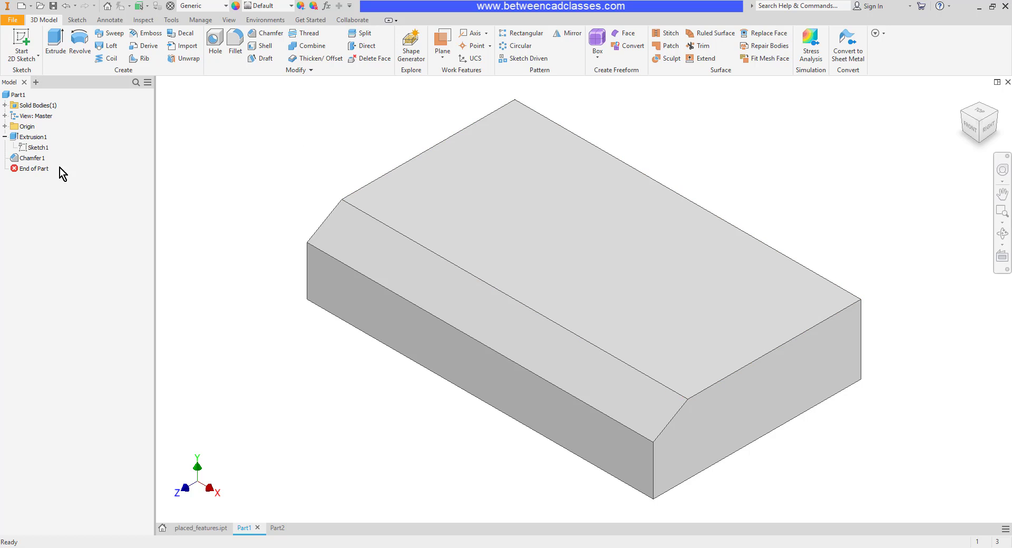
pyautogui.click(32, 157)
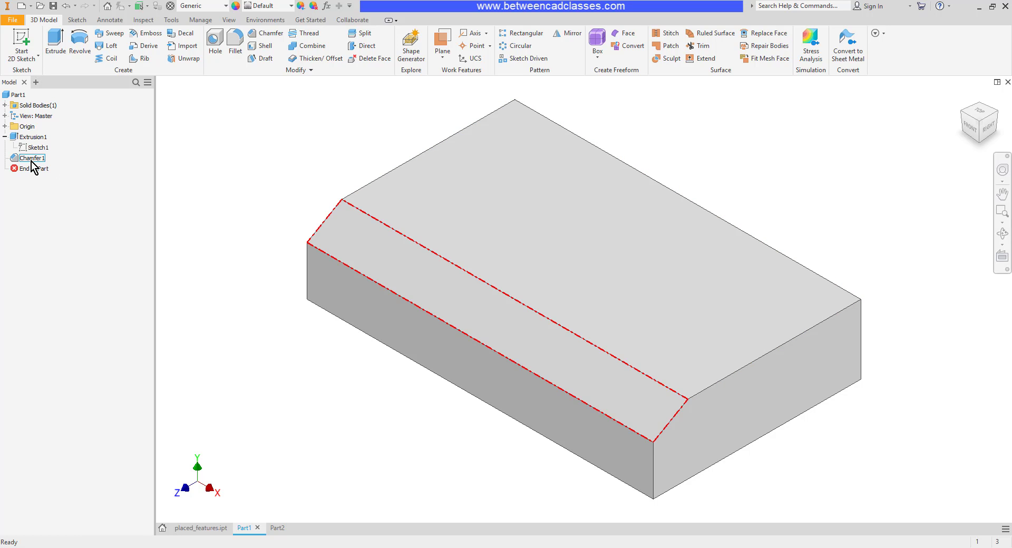
pyautogui.doubleClick(32, 158)
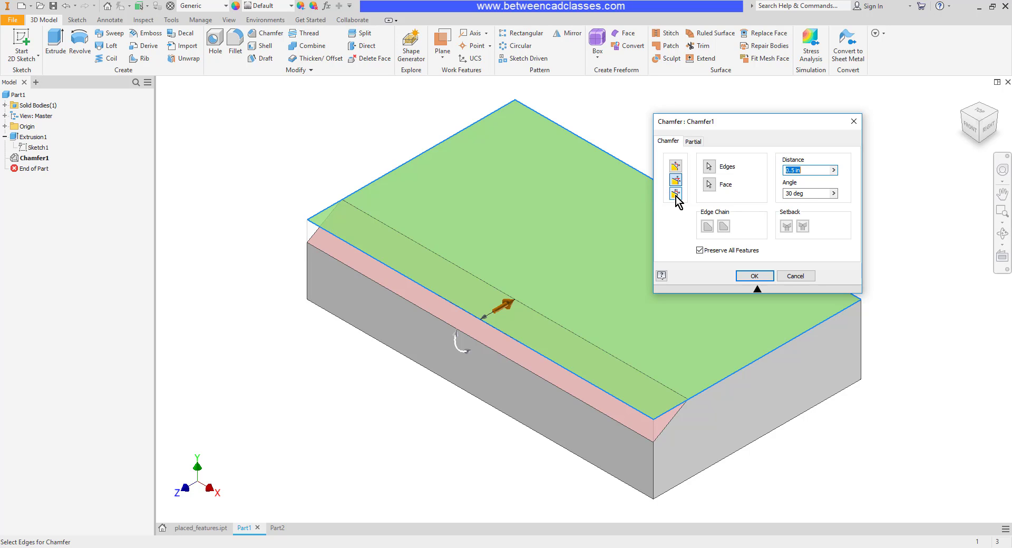
pyautogui.click(676, 195)
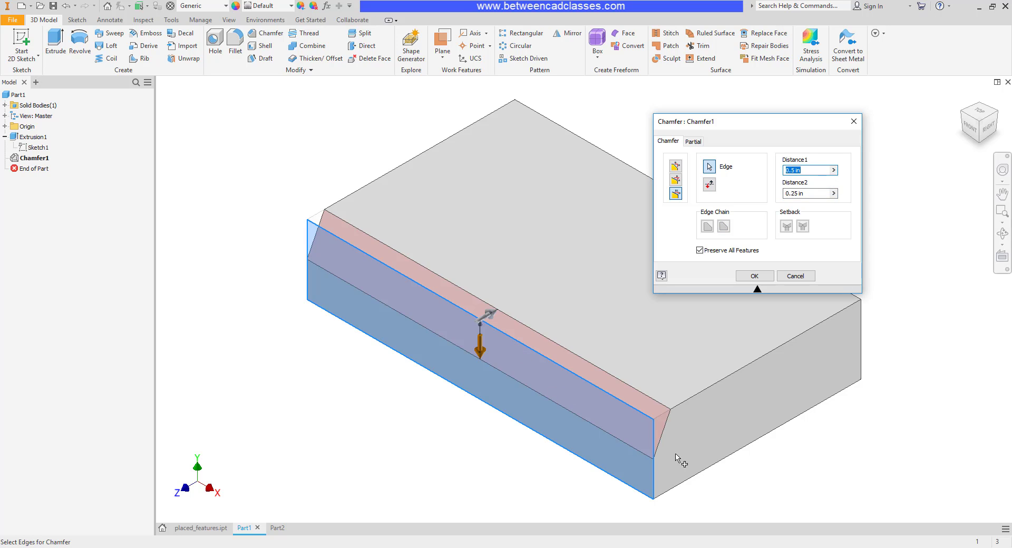
pyautogui.moveTo(655, 423)
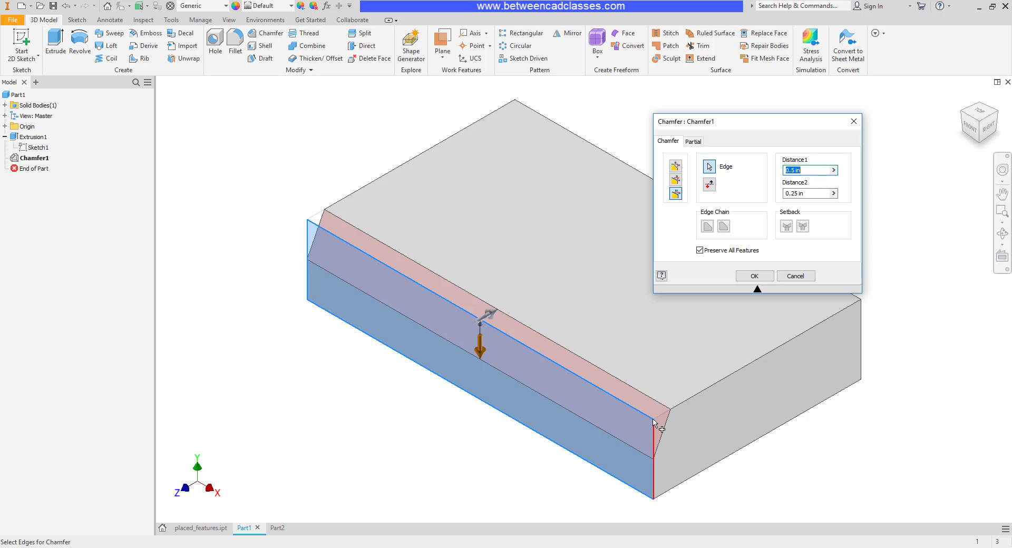
pyautogui.moveTo(529, 379)
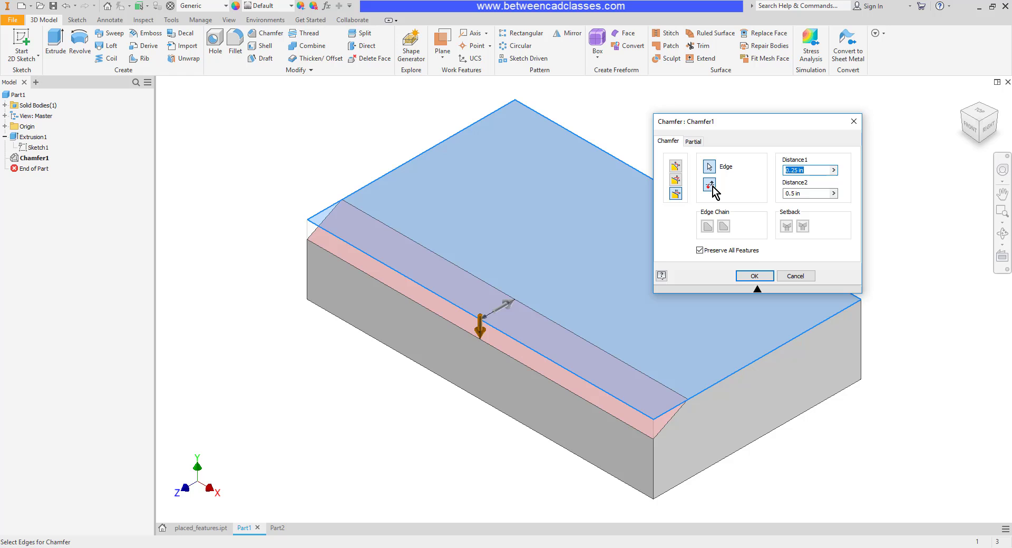
pyautogui.click(754, 276)
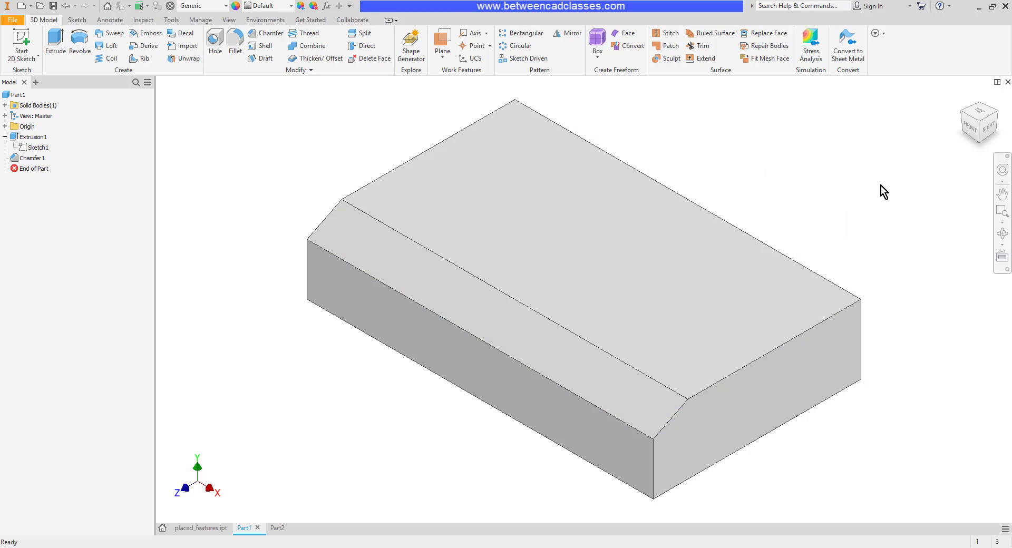
pyautogui.moveTo(881, 194)
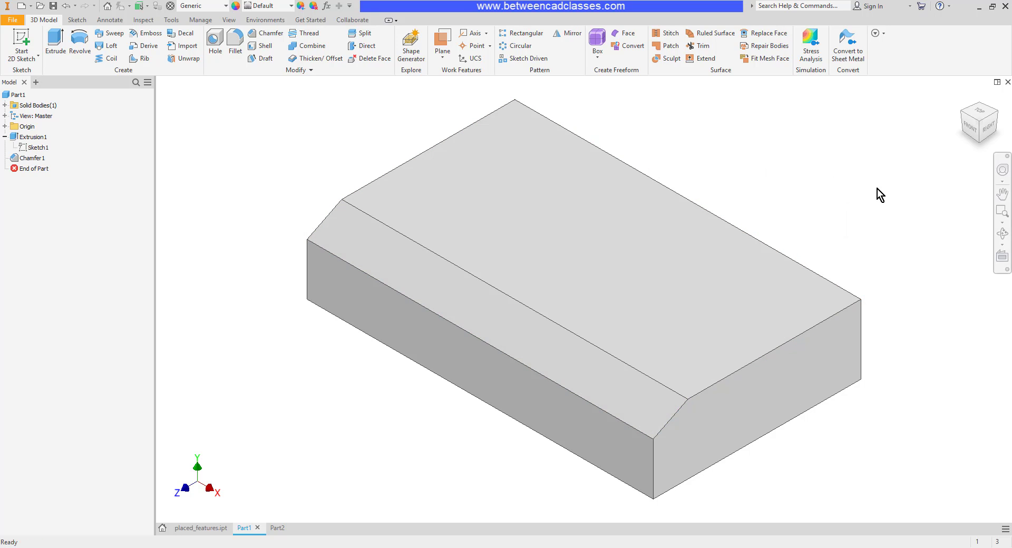
pyautogui.moveTo(188, 121)
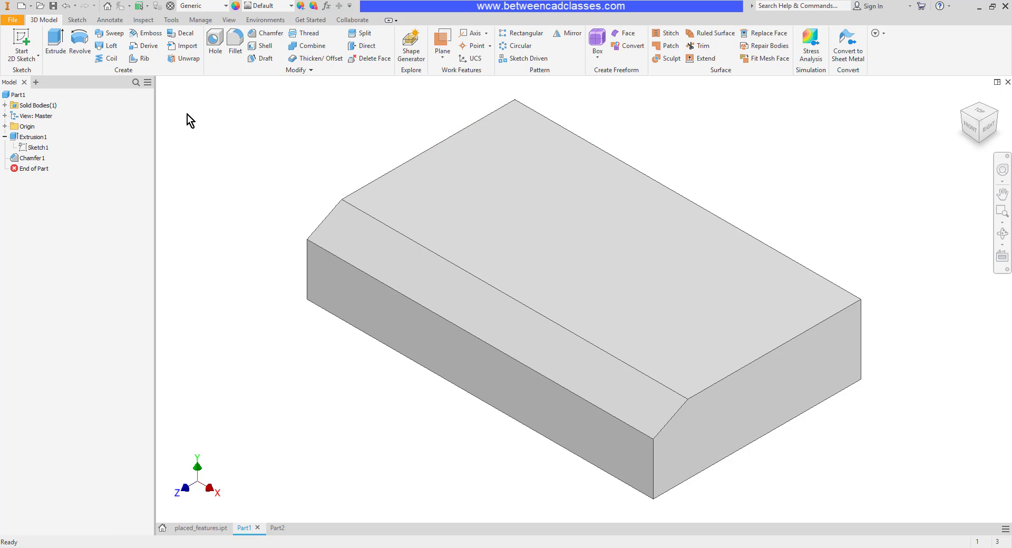
# Step: Redo the chamfer as .5 equal-distance on two corner edges with the alternate setback style
pyautogui.click(63, 5)
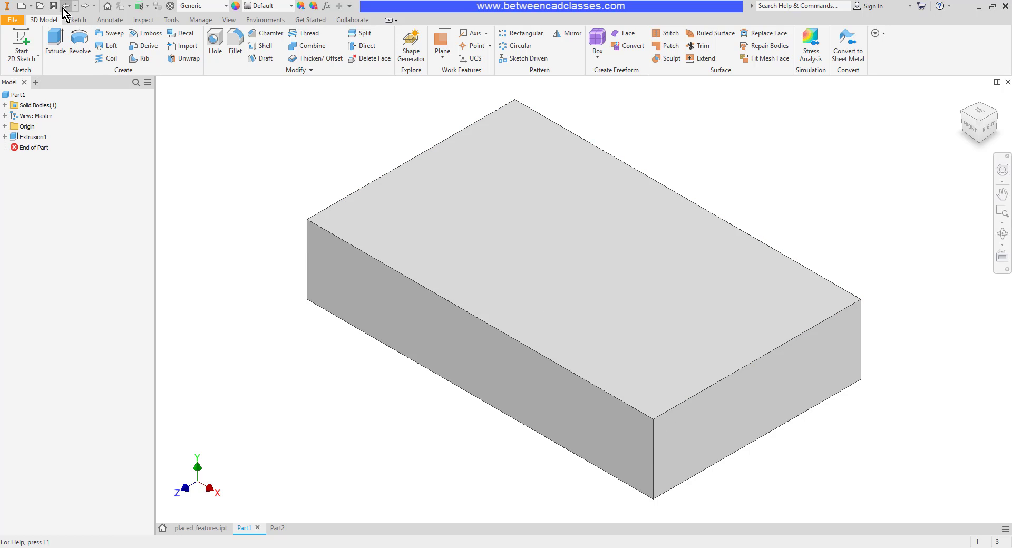
pyautogui.moveTo(188, 58)
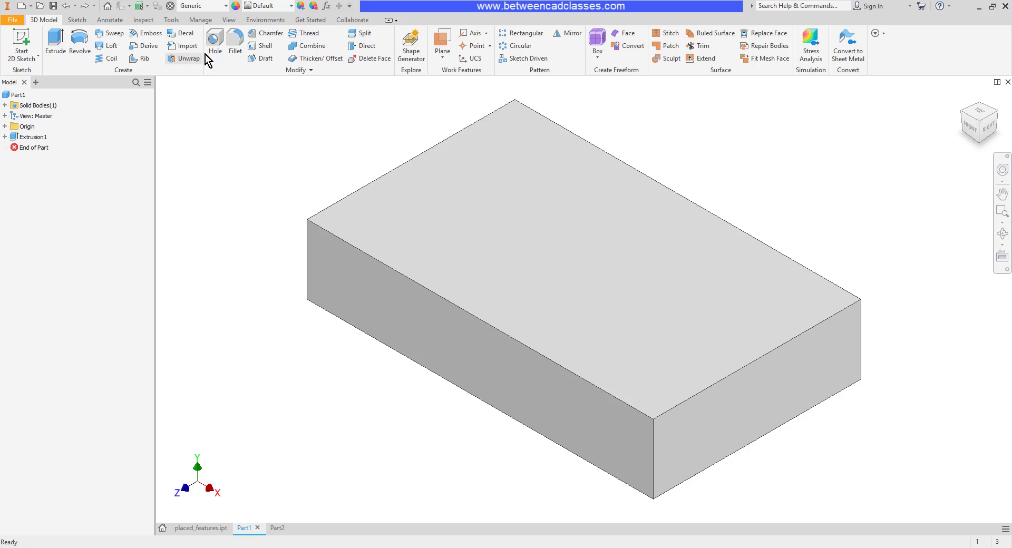
pyautogui.click(269, 33)
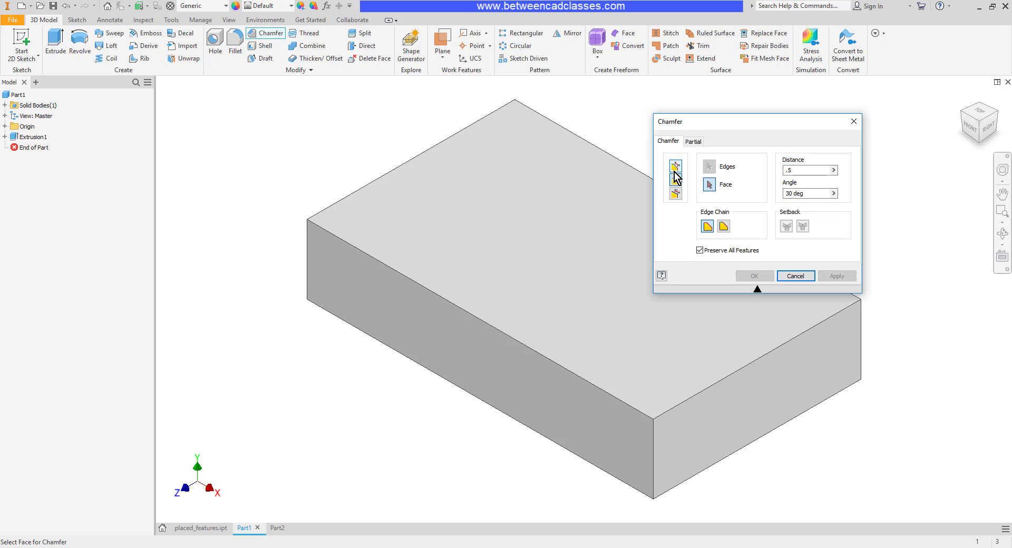
pyautogui.click(674, 165)
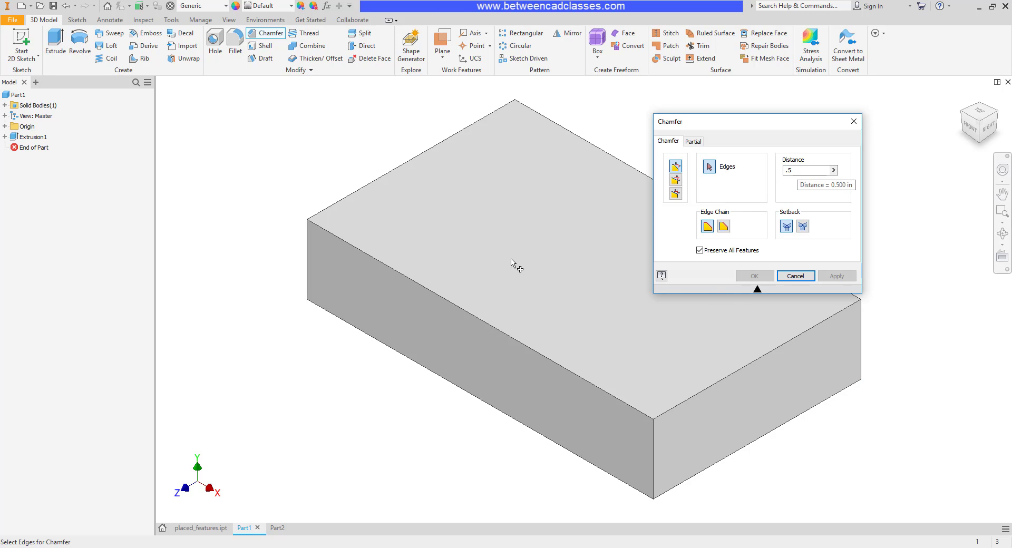
pyautogui.click(496, 326)
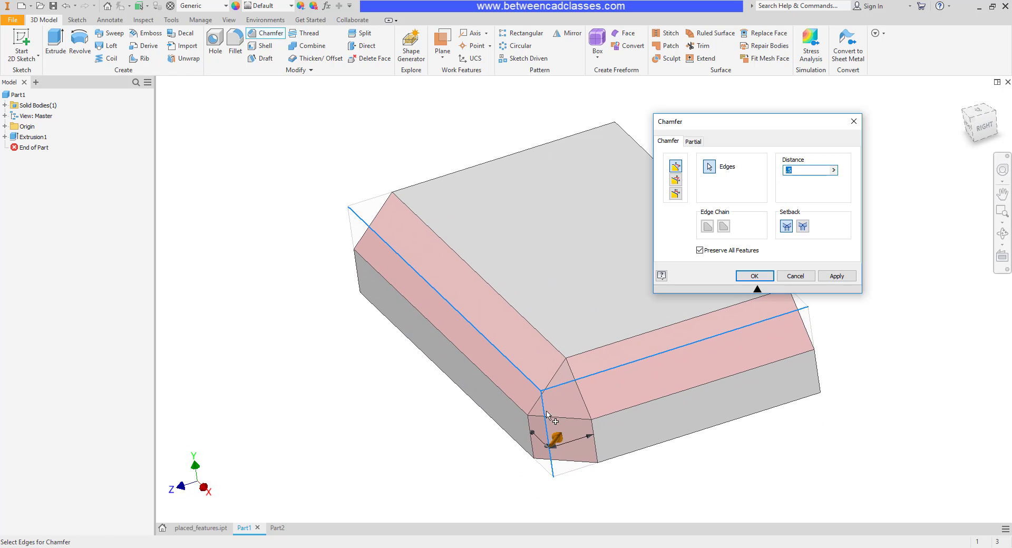
pyautogui.moveTo(561, 412)
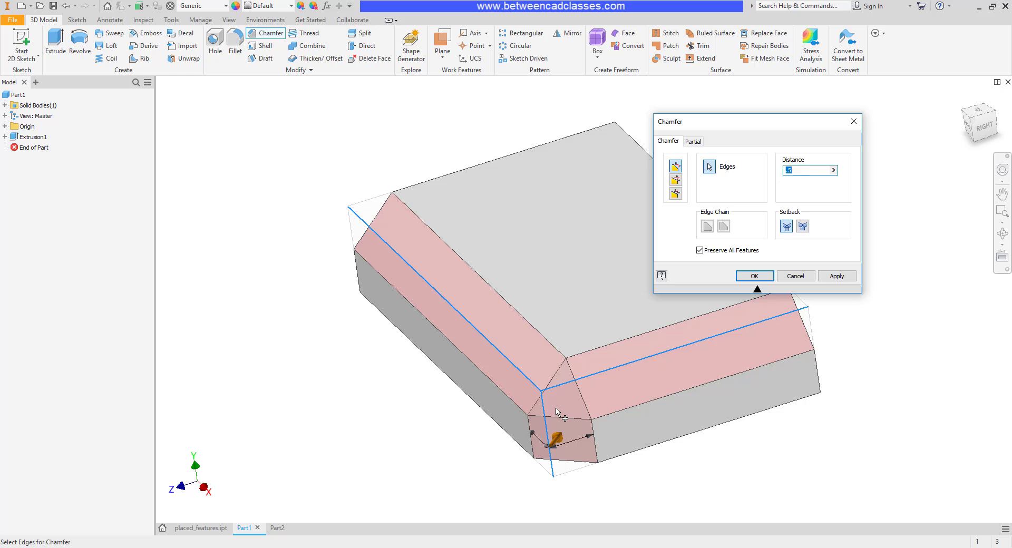
pyautogui.moveTo(787, 231)
pyautogui.write('.5')
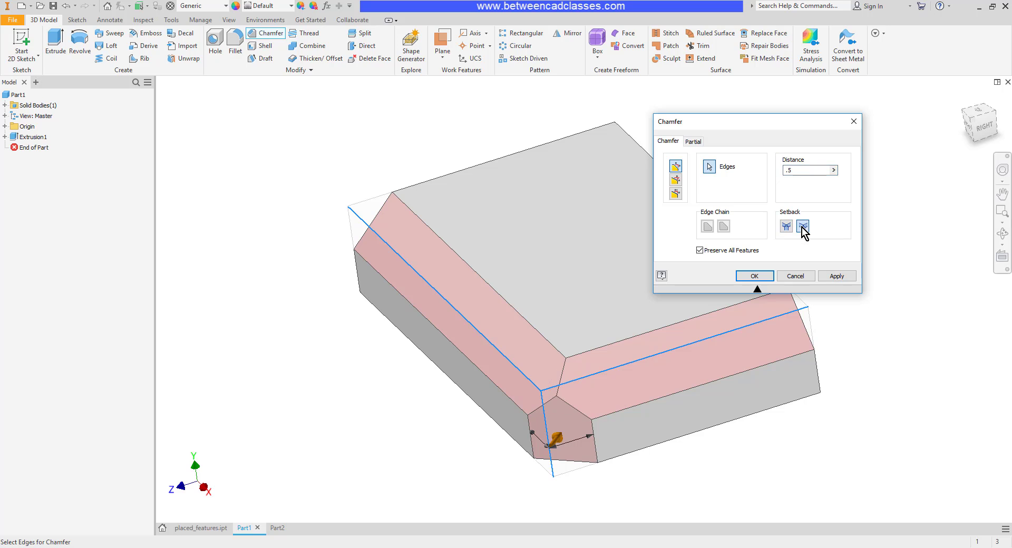
pyautogui.click(802, 225)
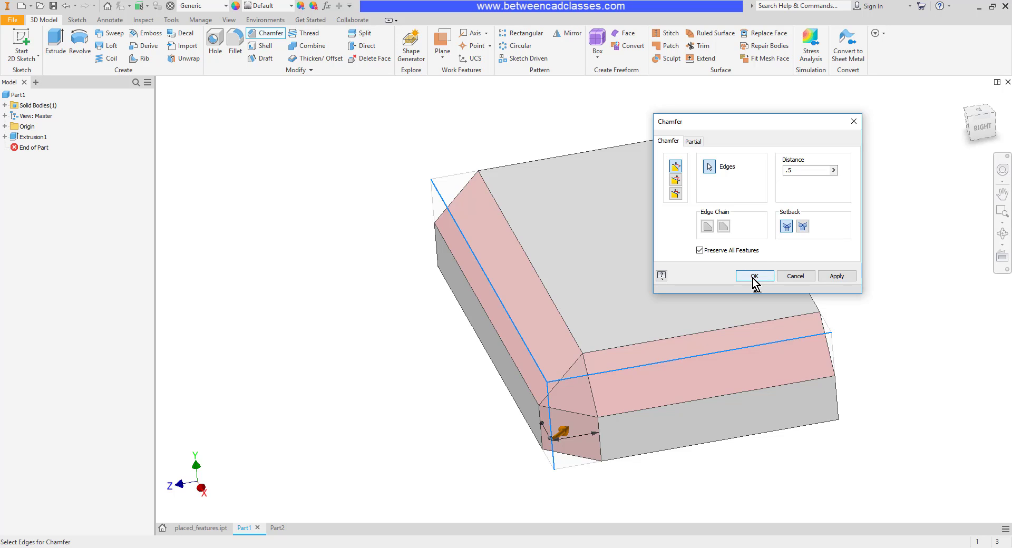
pyautogui.click(754, 276)
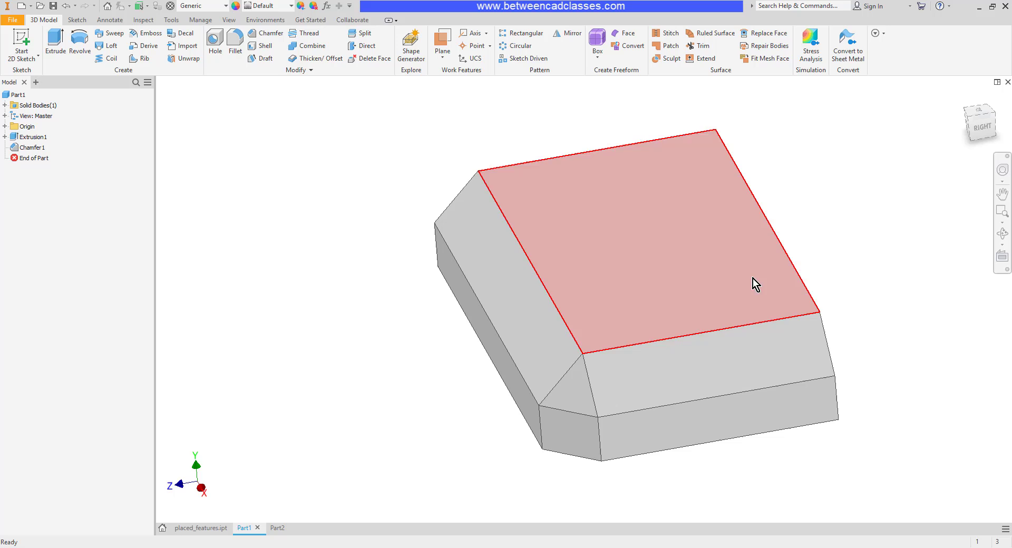
# Step: Undo Chamfer1 so the block is a plain box again
pyautogui.click(349, 343)
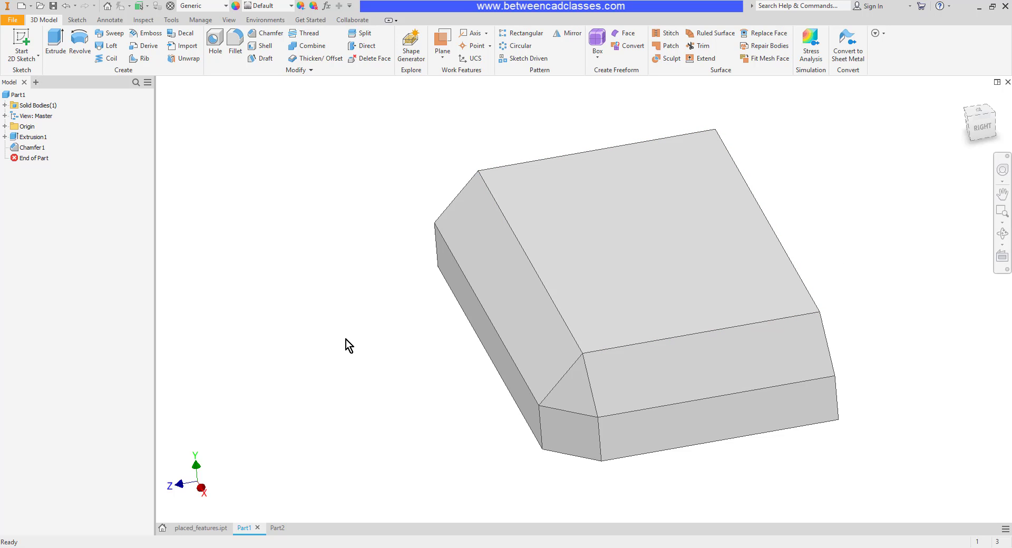
pyautogui.moveTo(447, 444)
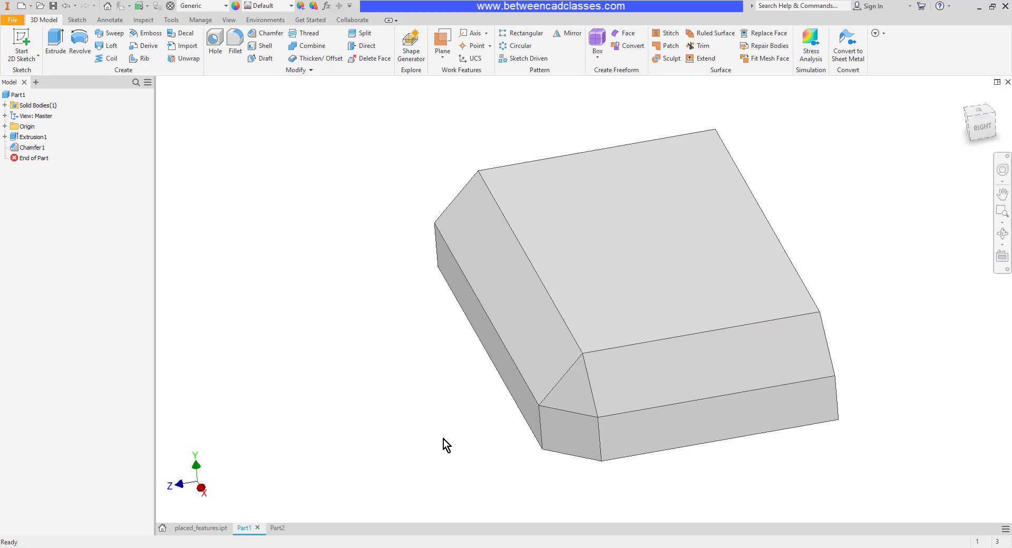
pyautogui.moveTo(450, 468)
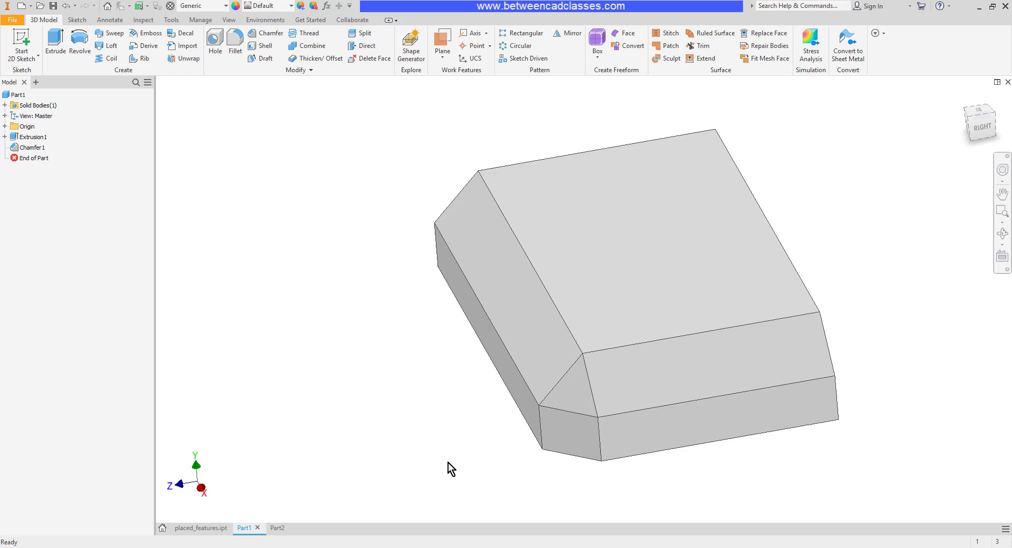
pyautogui.moveTo(306, 321)
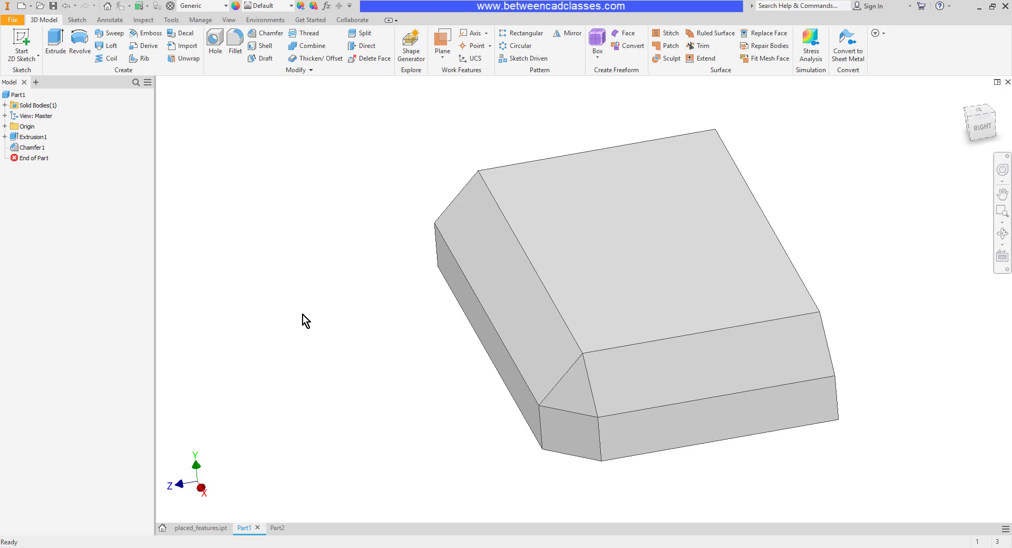
pyautogui.click(31, 148)
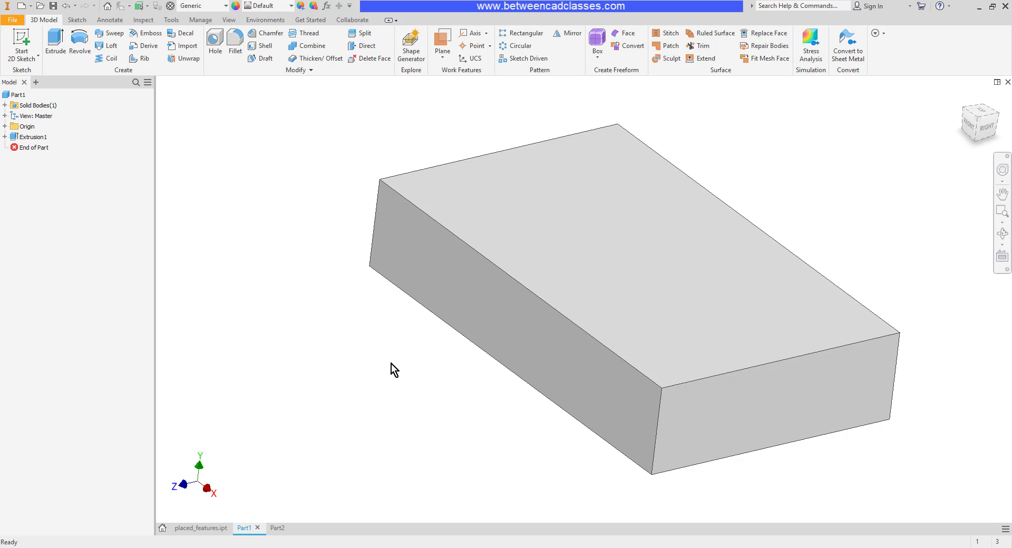
# Step: On Part2, try a chamfer on the top edge and cancel it when it follows the whole rim
pyautogui.click(269, 529)
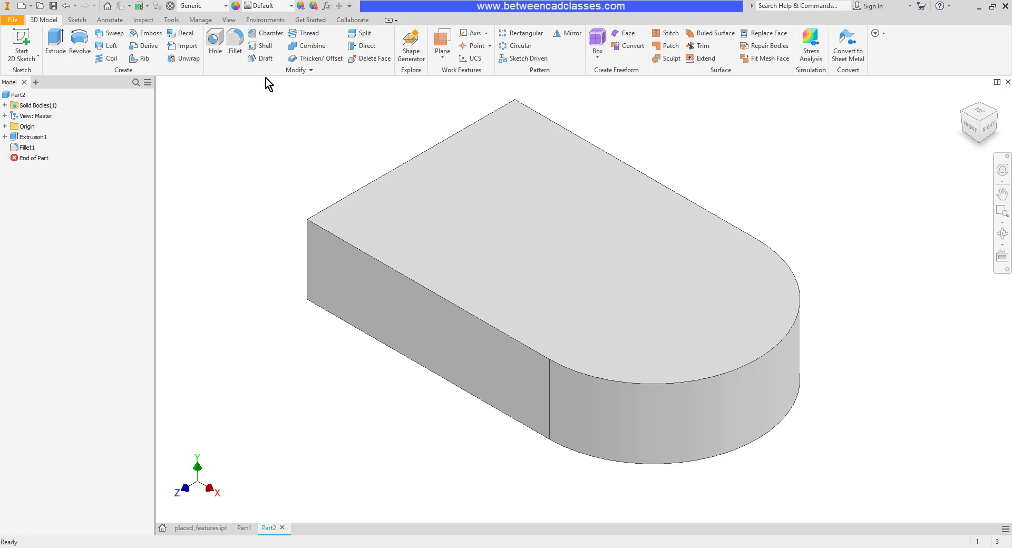
pyautogui.click(264, 33)
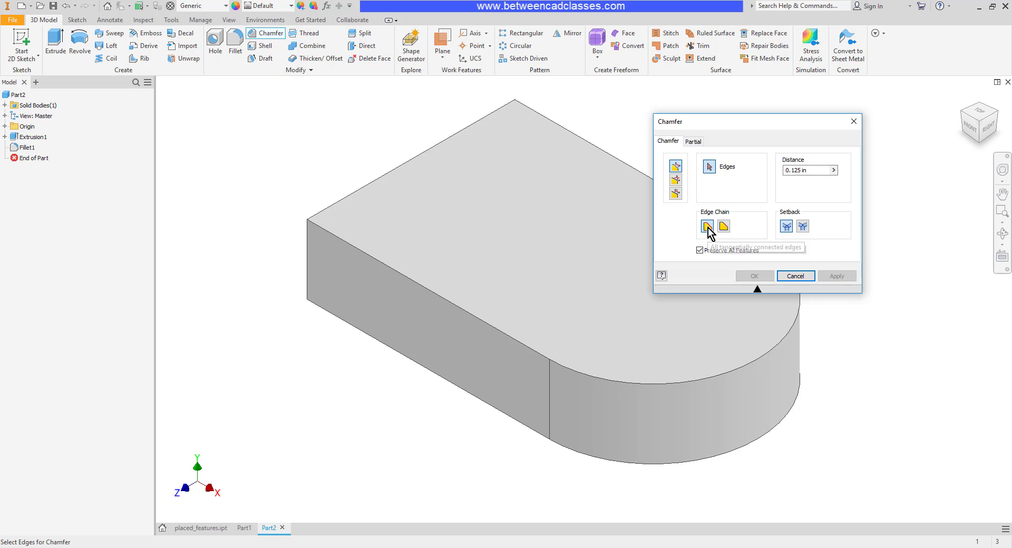
pyautogui.moveTo(699, 231)
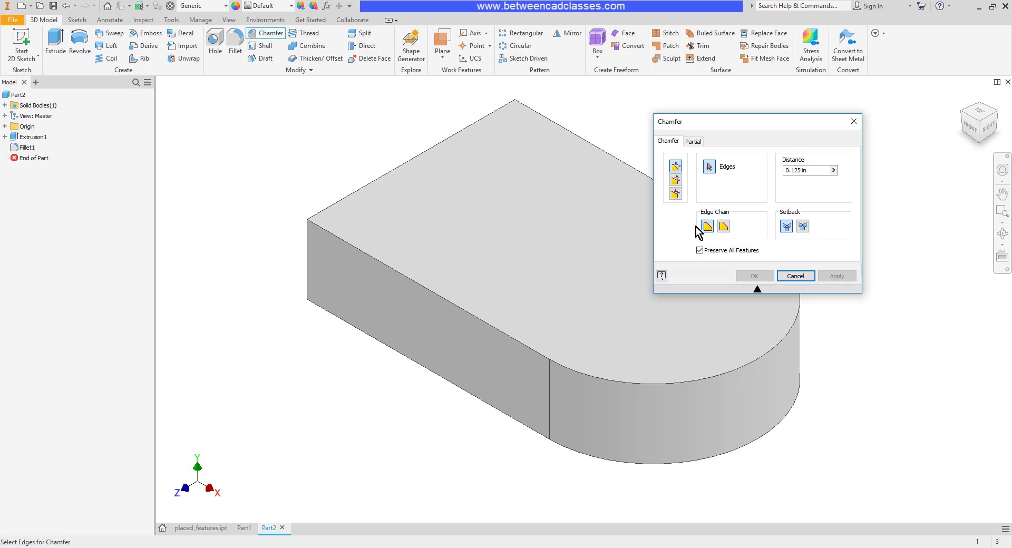
pyautogui.click(471, 319)
pyautogui.write('.25')
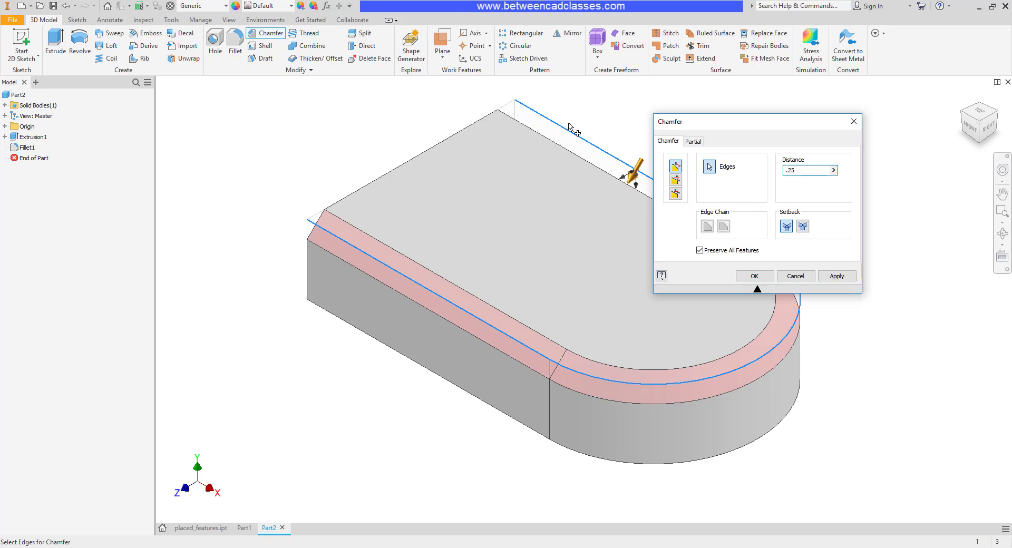
pyautogui.click(753, 276)
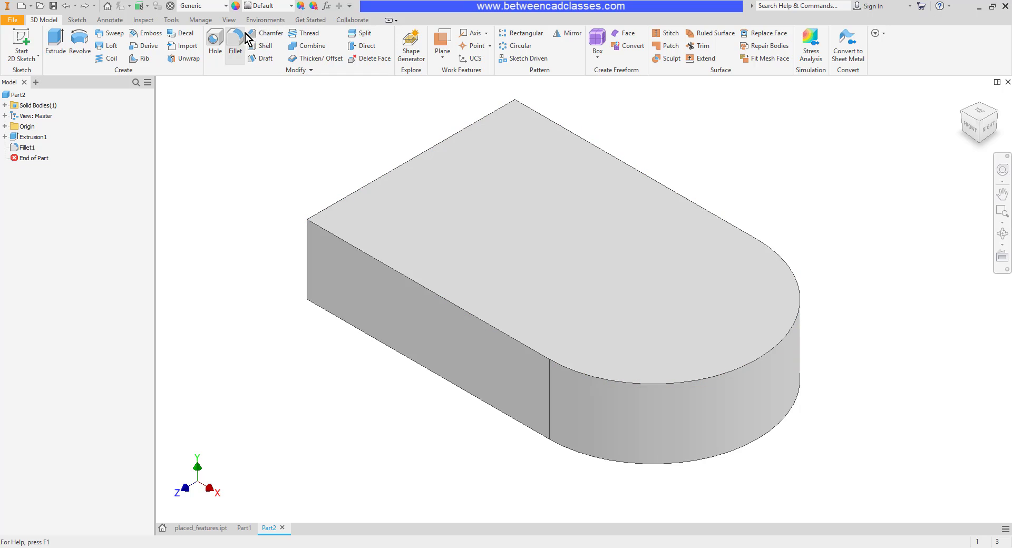
# Step: Chamfer only the straight top edge with edge-chain off, then return to Part1
pyautogui.click(270, 33)
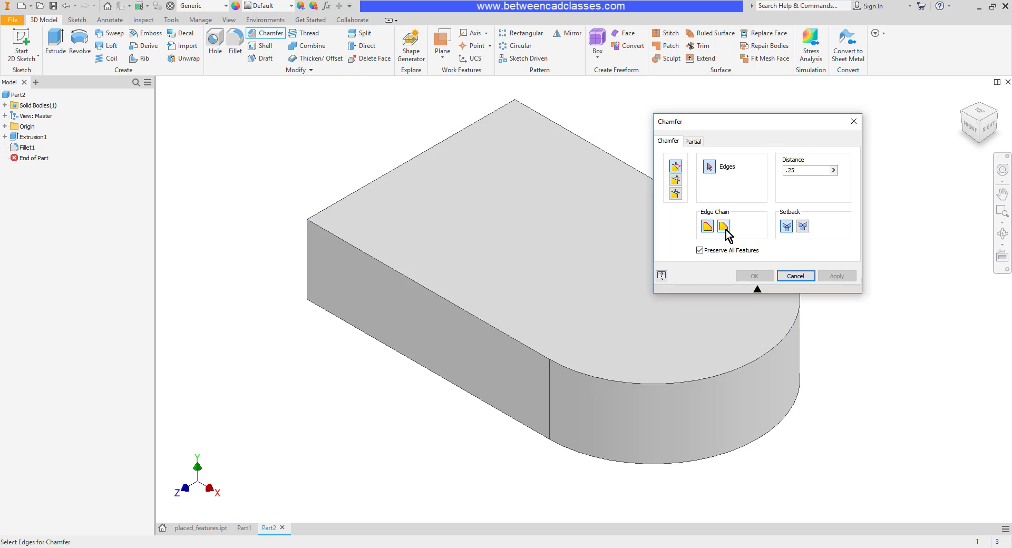
pyautogui.click(490, 329)
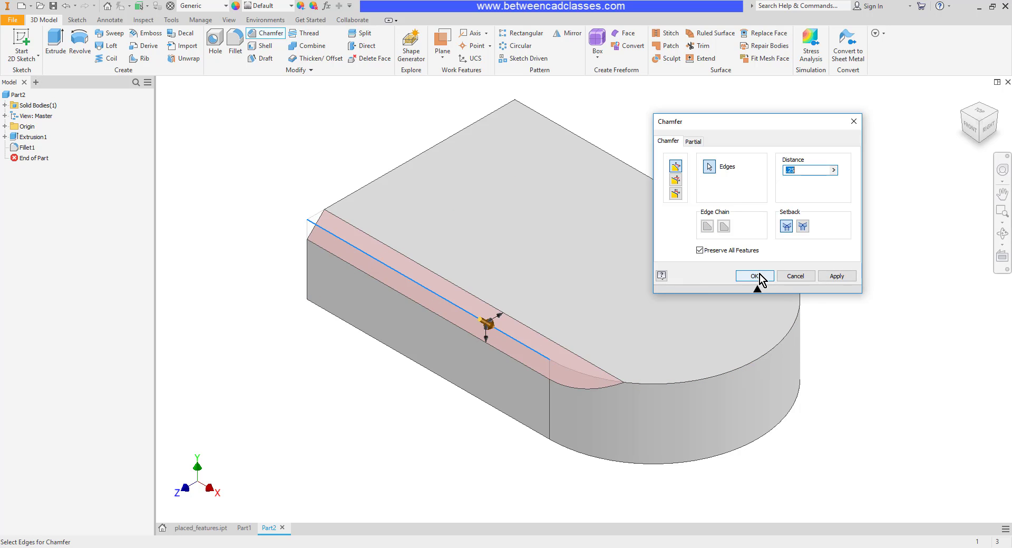
pyautogui.click(754, 276)
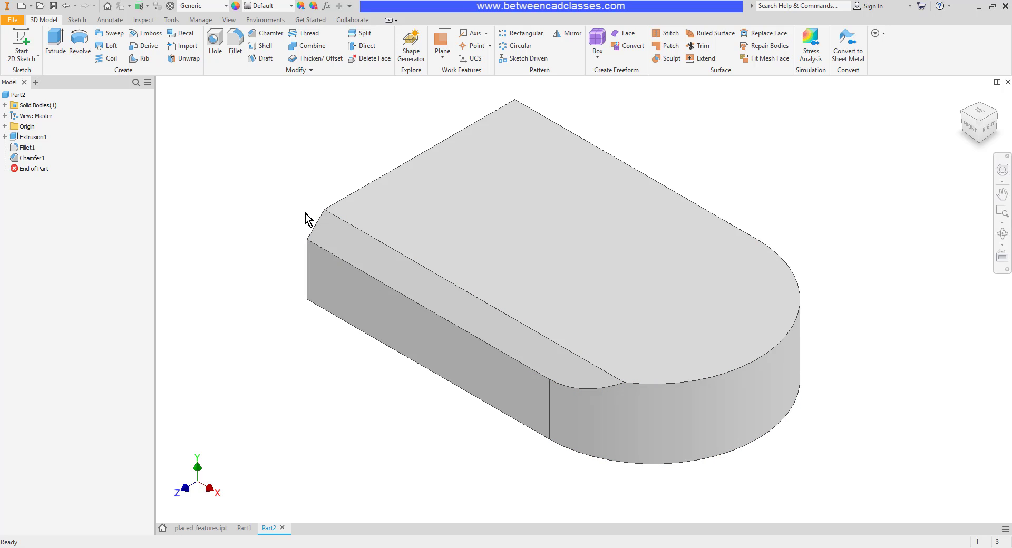
pyautogui.moveTo(675, 391)
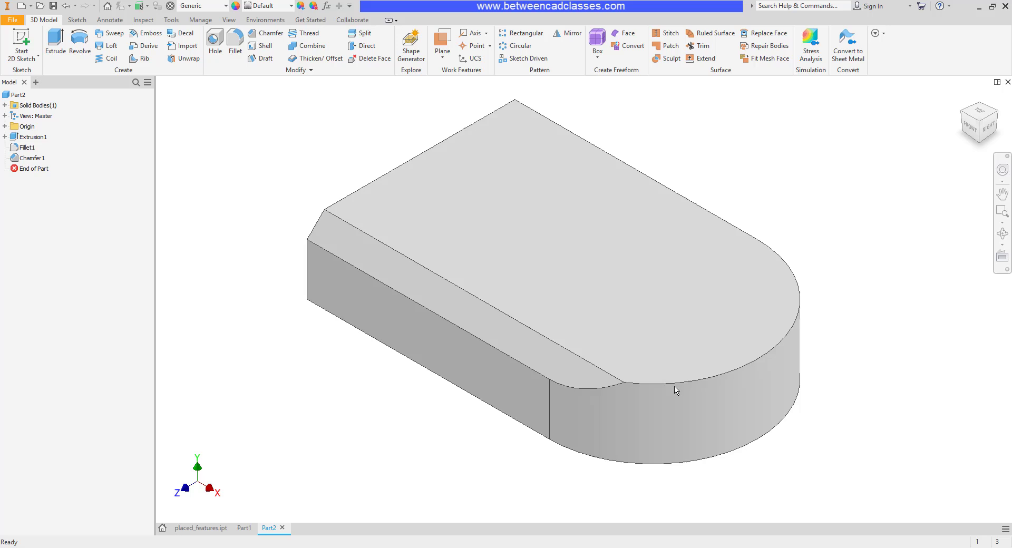
pyautogui.moveTo(882, 319)
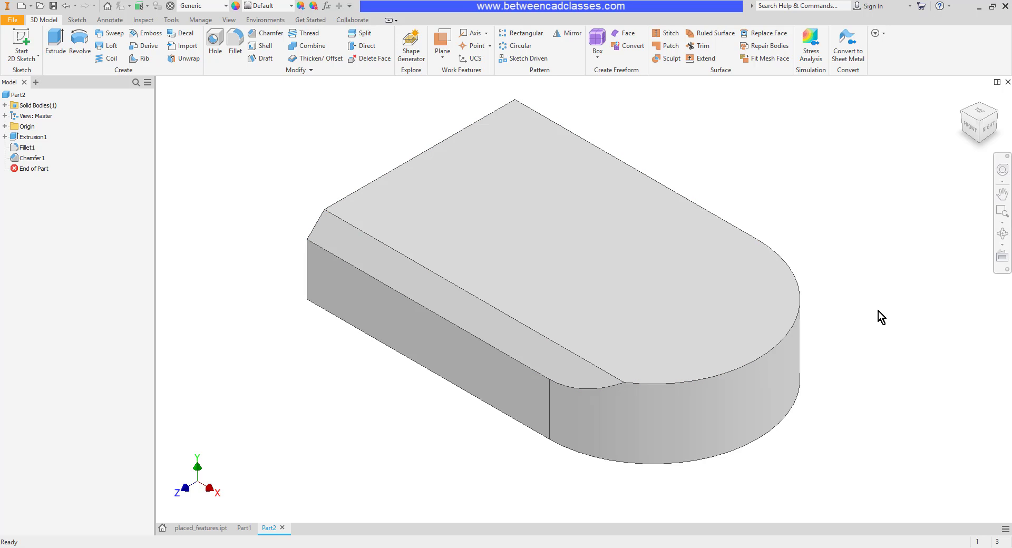
pyautogui.click(243, 528)
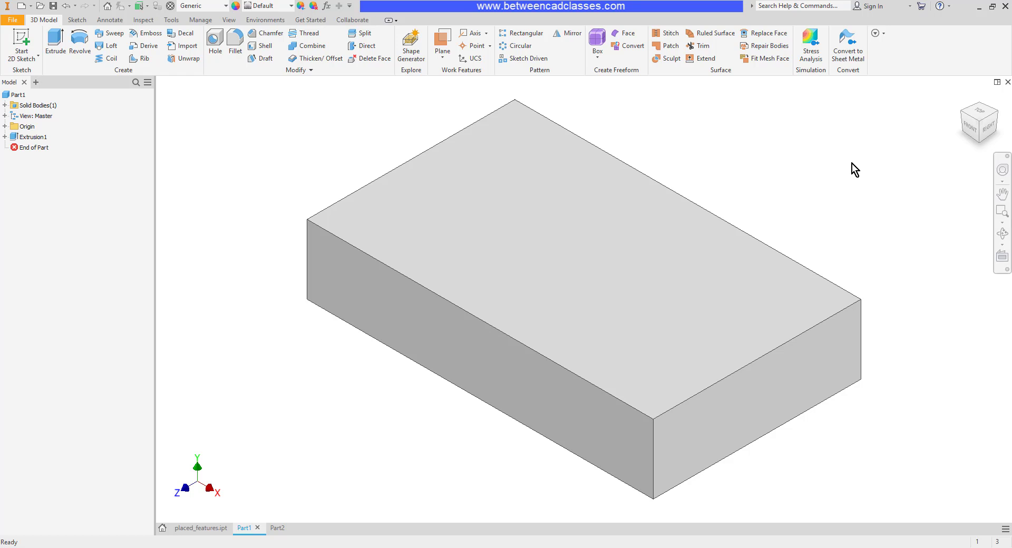
pyautogui.moveTo(862, 159)
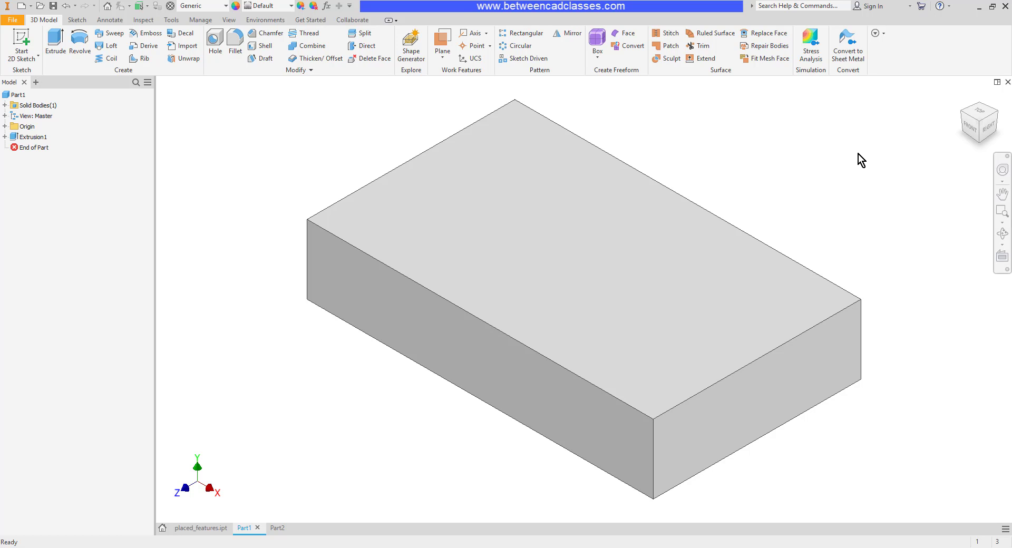
pyautogui.moveTo(267, 33)
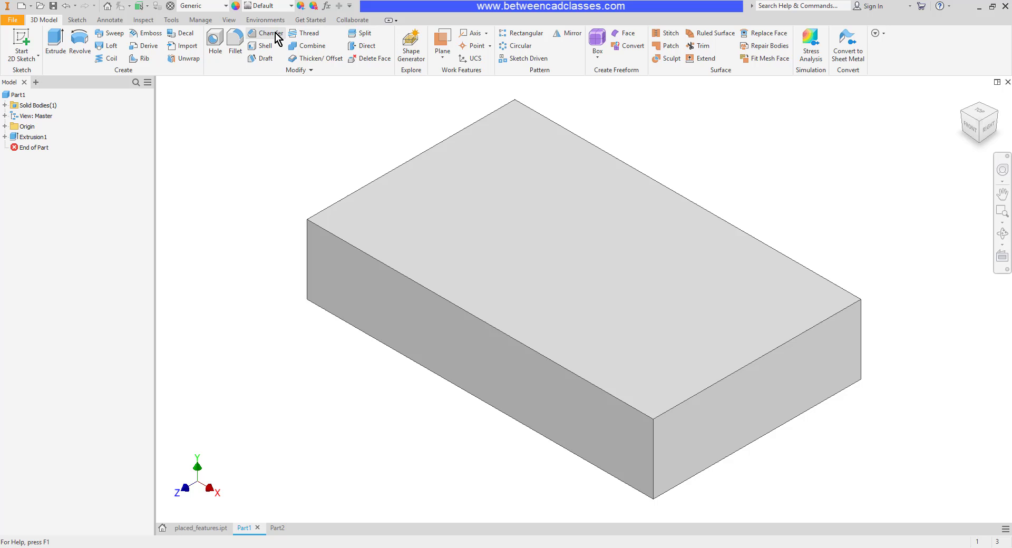
# Step: Start a chamfer on the block's long top edge and add it as a partial-chamfer edge by its end vertex
pyautogui.click(265, 33)
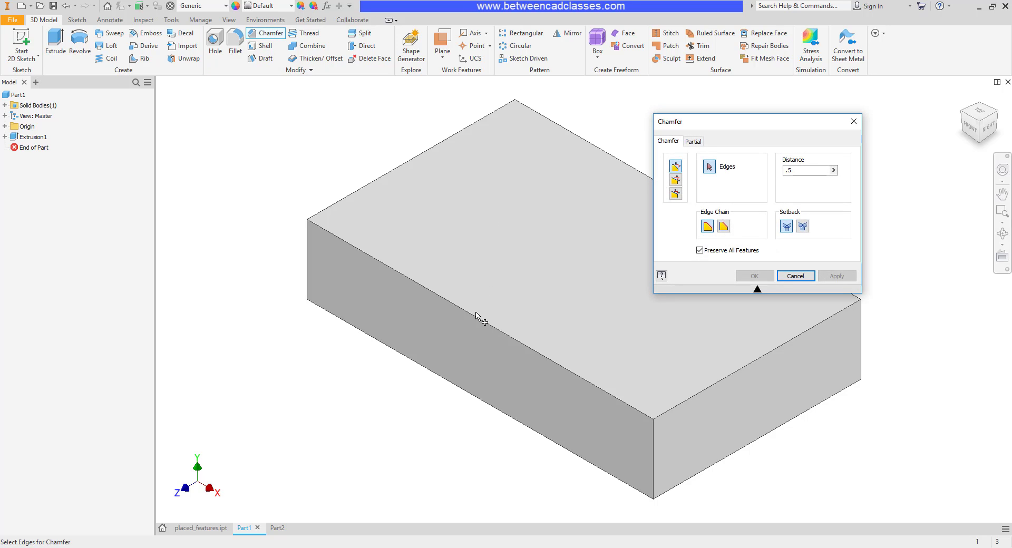
pyautogui.click(481, 320)
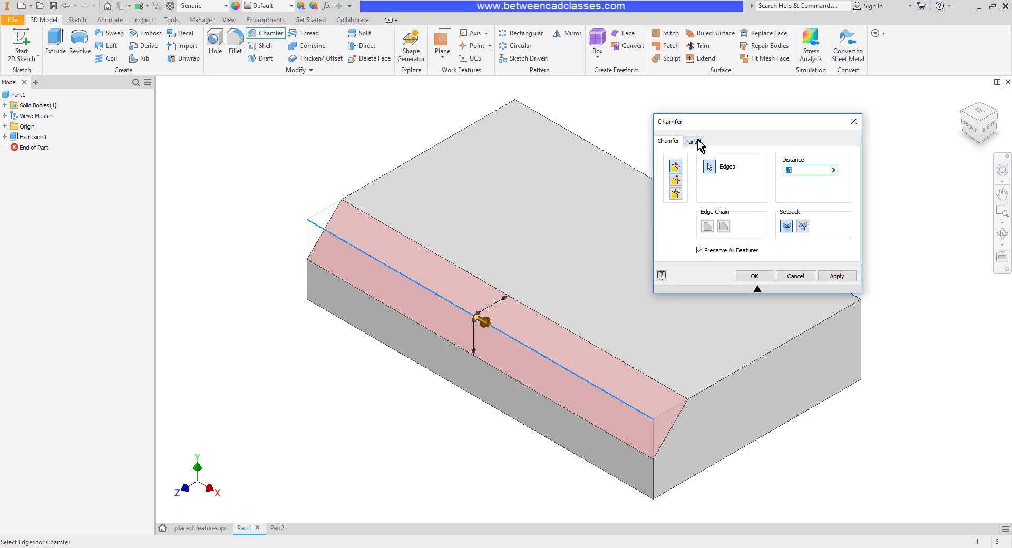
pyautogui.click(691, 141)
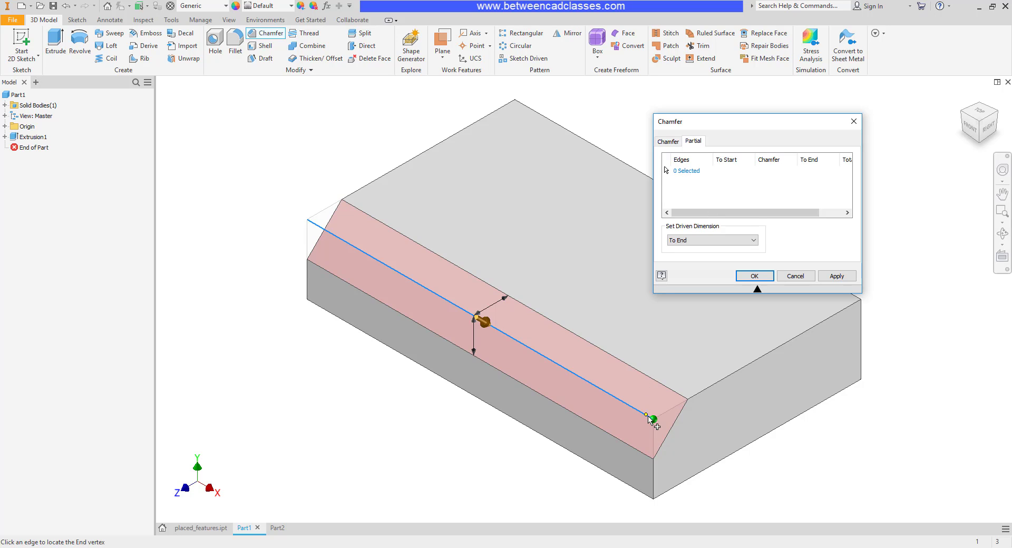
pyautogui.moveTo(481, 322)
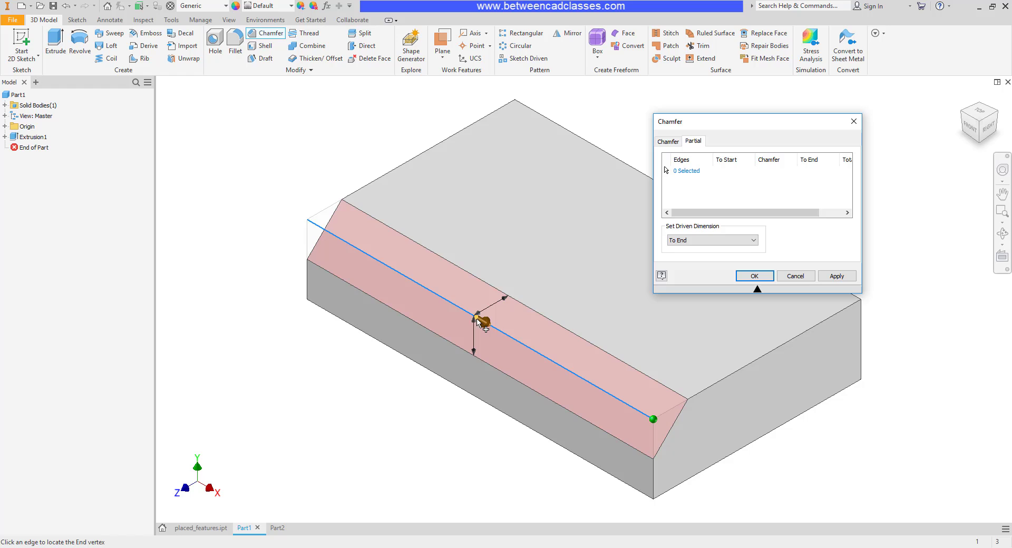
pyautogui.moveTo(381, 285)
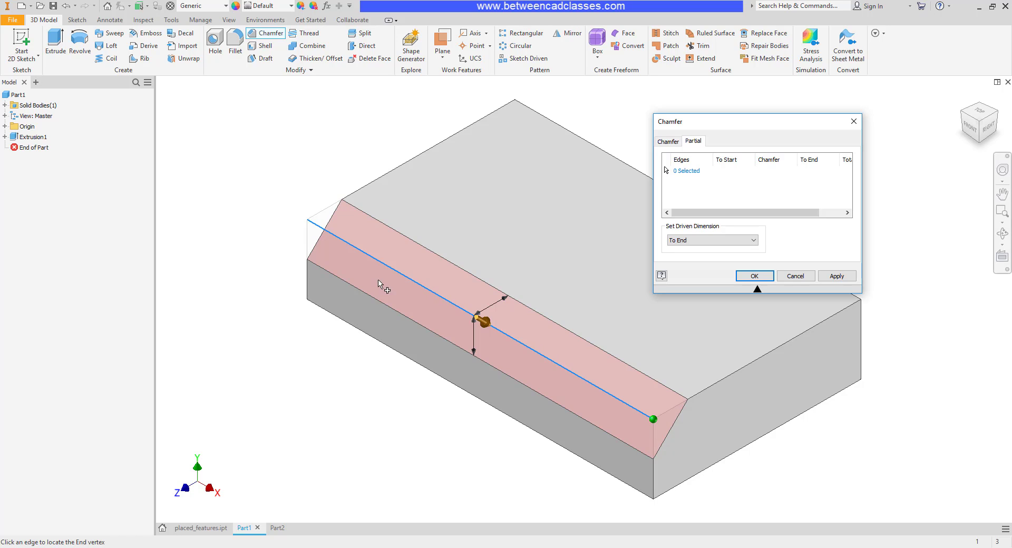
pyautogui.moveTo(654, 420)
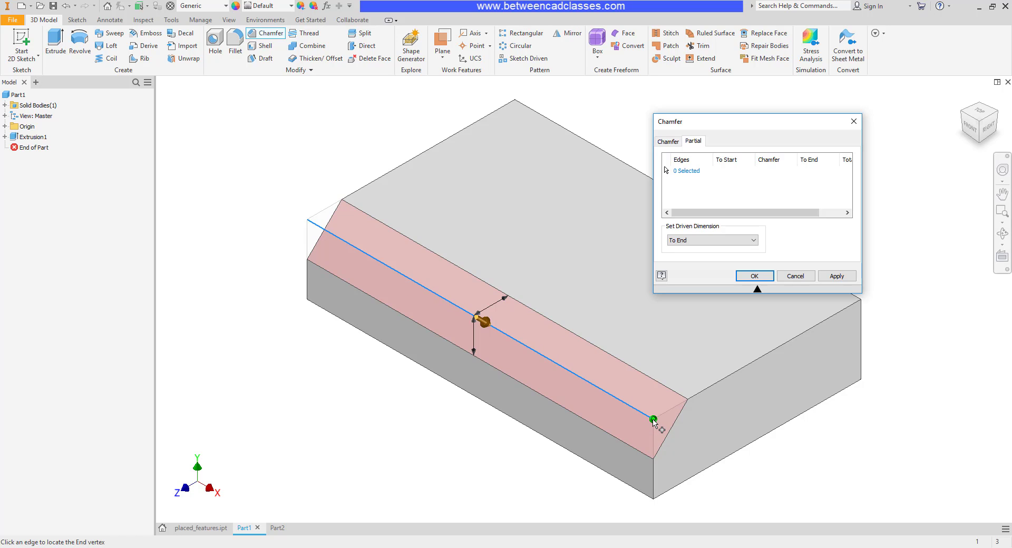
pyautogui.click(653, 420)
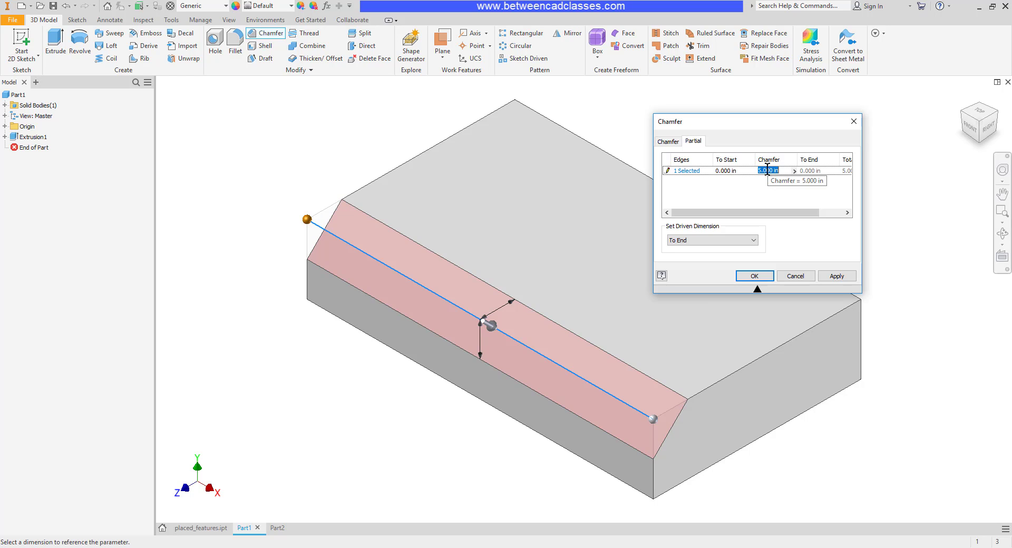
# Step: Set the partial chamfer to 2.5 in long, 1.25 in from the start, and apply it
pyautogui.write('2.5')
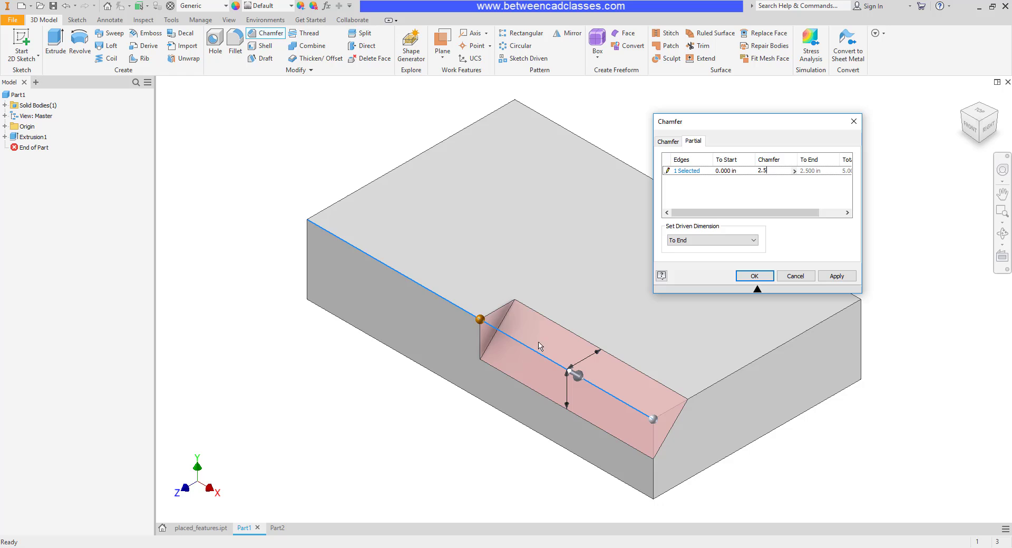
pyautogui.moveTo(335, 245)
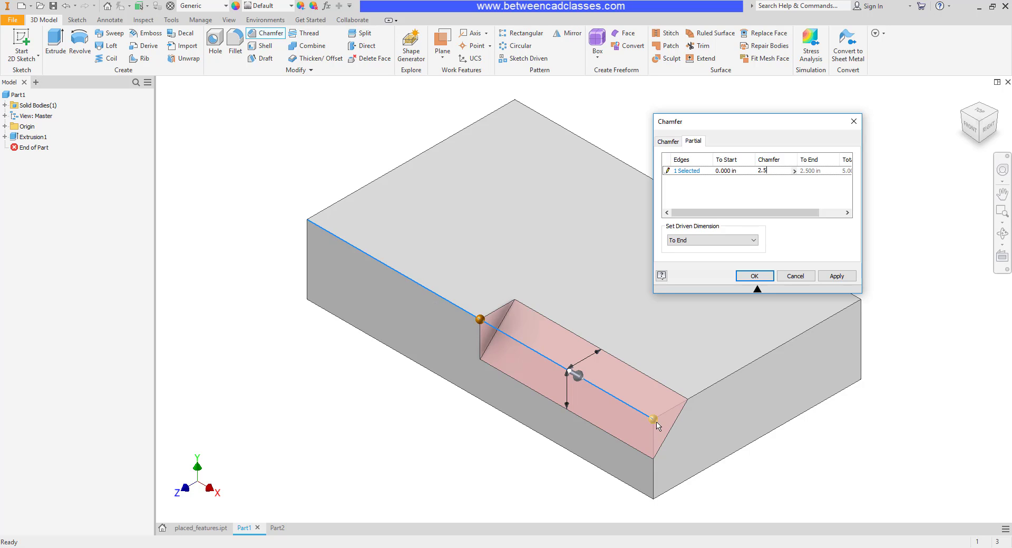
pyautogui.moveTo(488, 323)
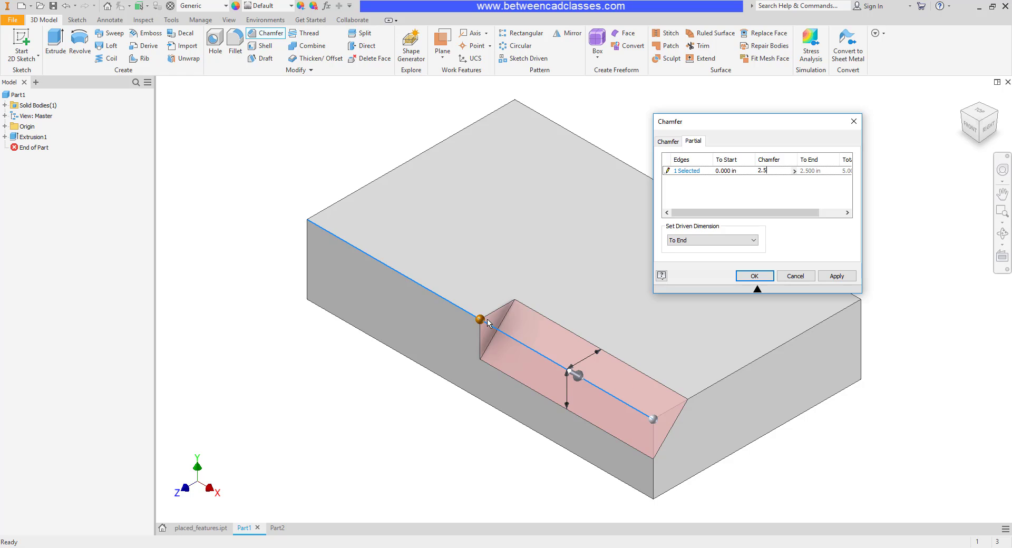
pyautogui.moveTo(593, 401)
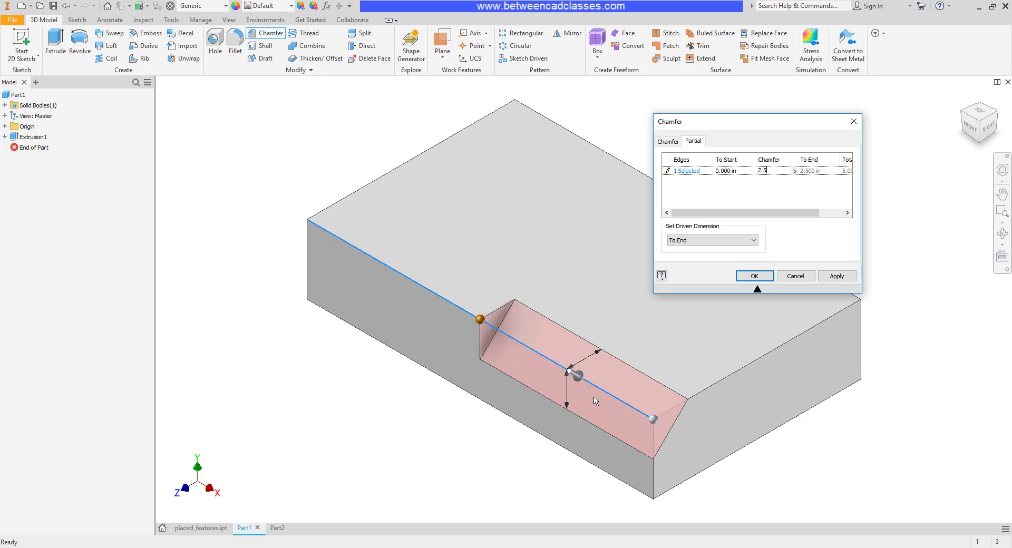
pyautogui.moveTo(553, 358)
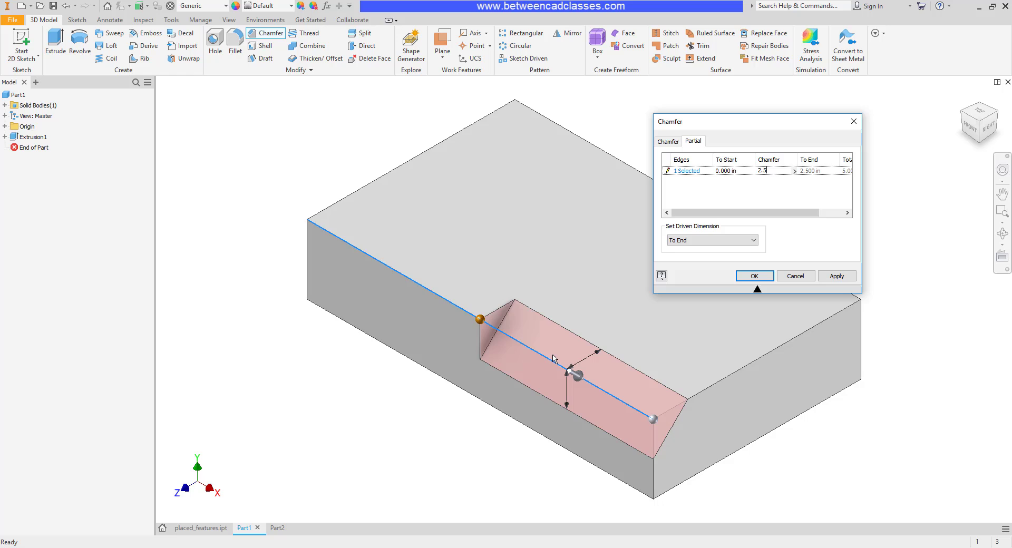
pyautogui.moveTo(703, 179)
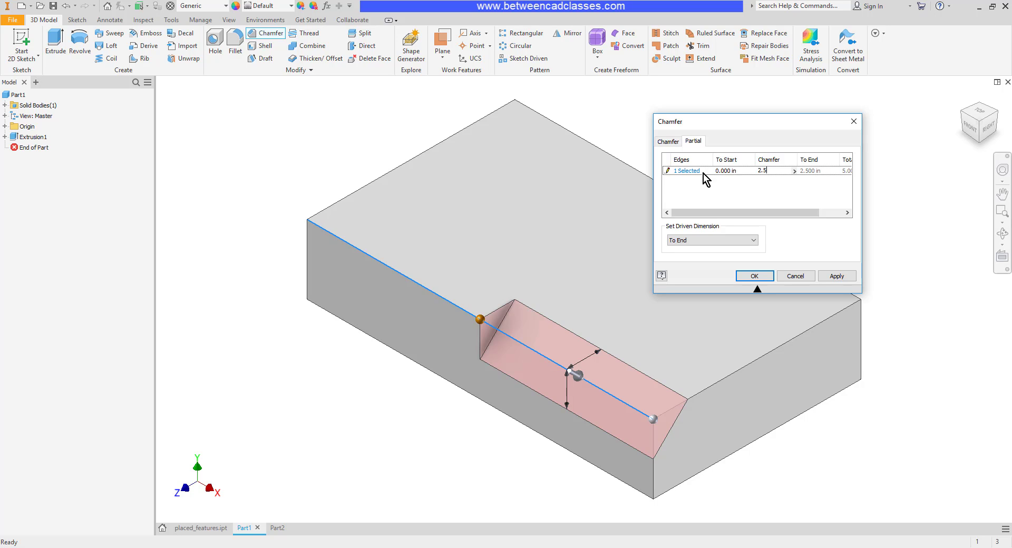
pyautogui.click(727, 171)
pyautogui.write('1.25')
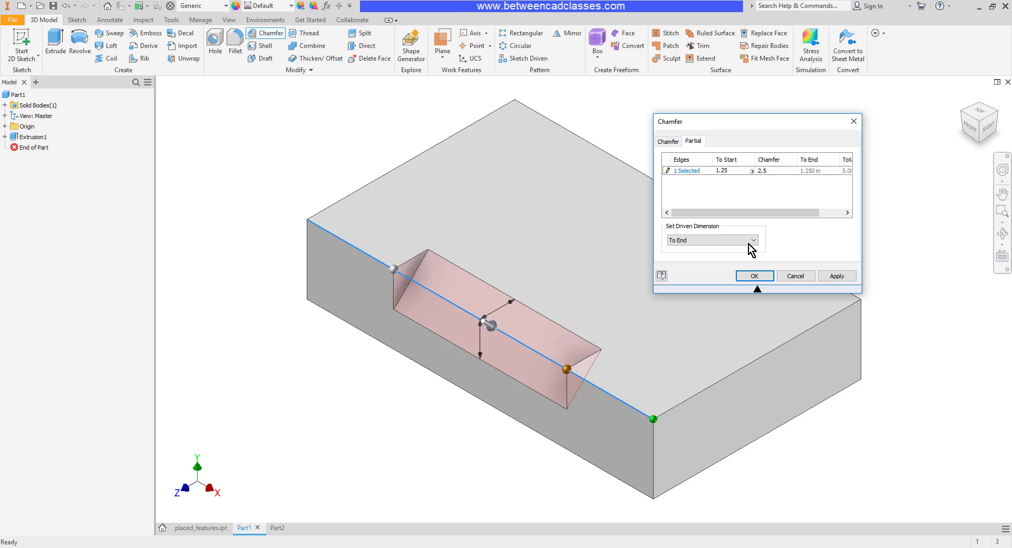
pyautogui.click(753, 276)
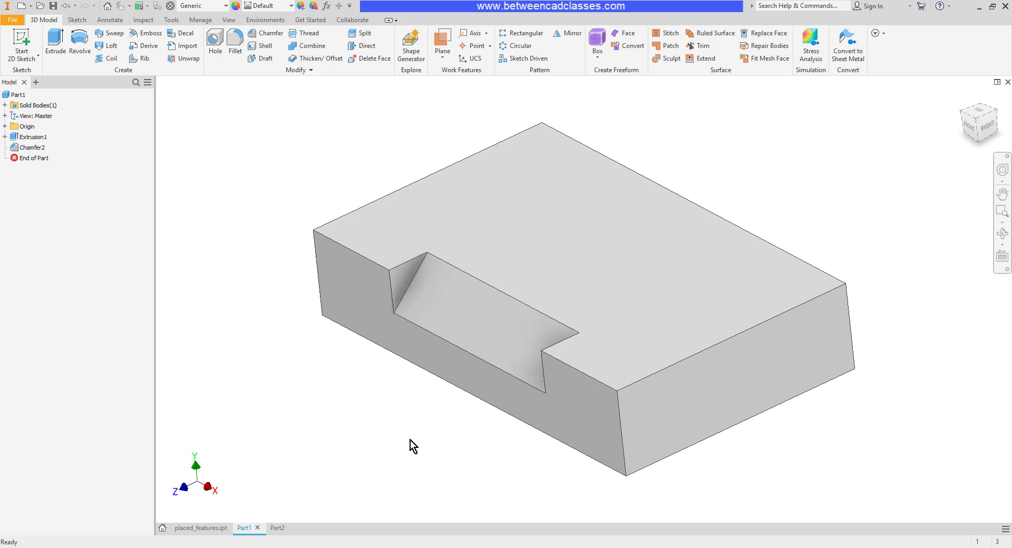
pyautogui.click(268, 32)
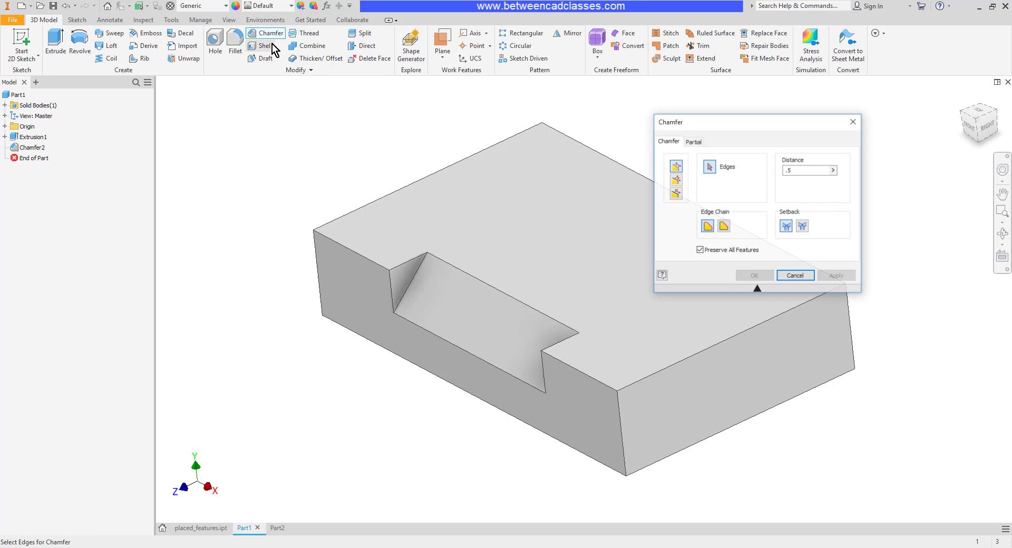
pyautogui.moveTo(702, 187)
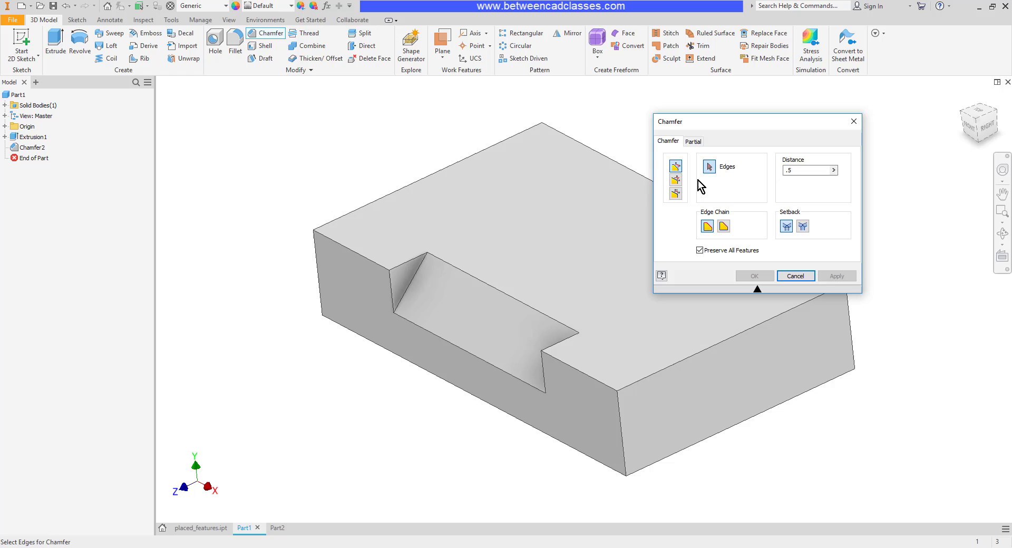
pyautogui.click(675, 182)
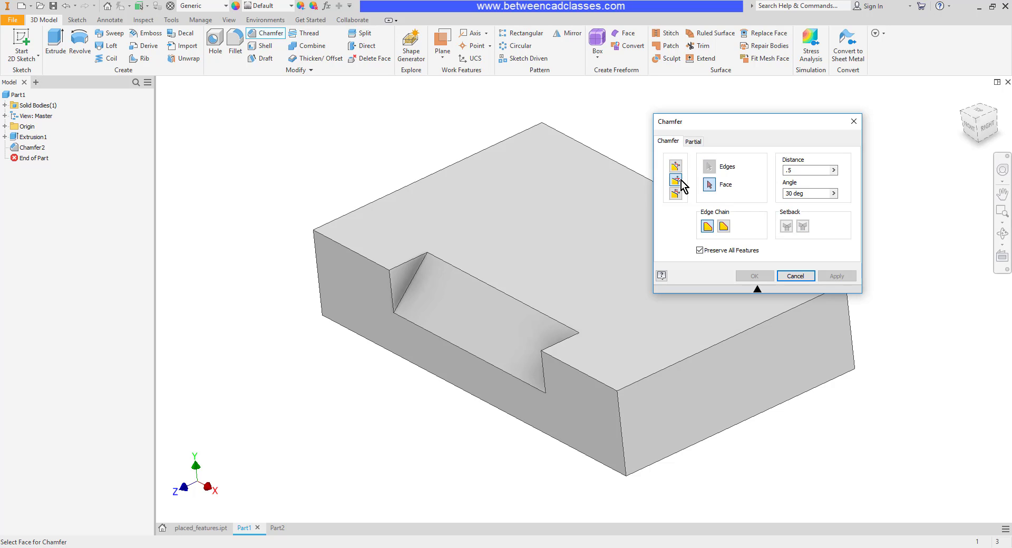
pyautogui.click(674, 194)
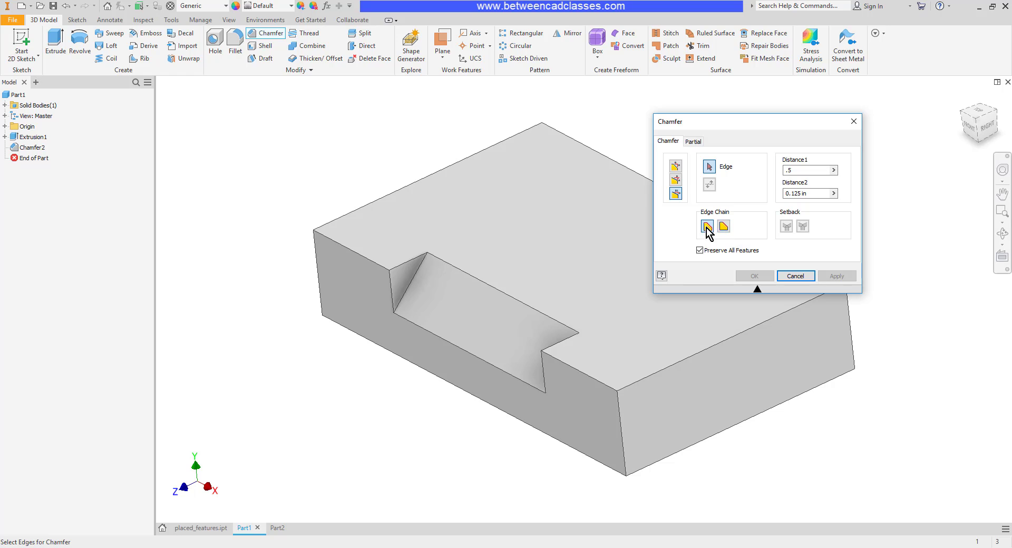
pyautogui.moveTo(684, 232)
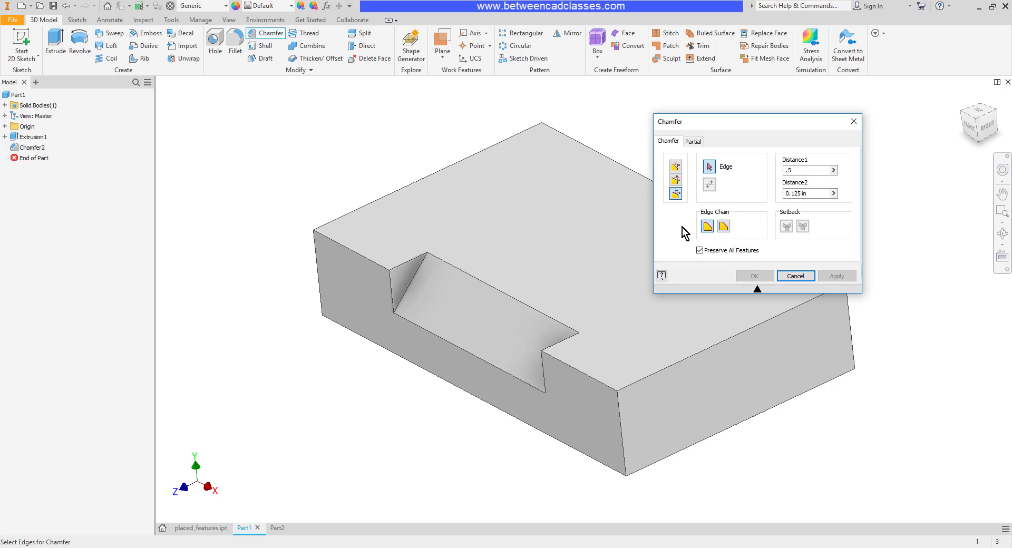
pyautogui.click(675, 165)
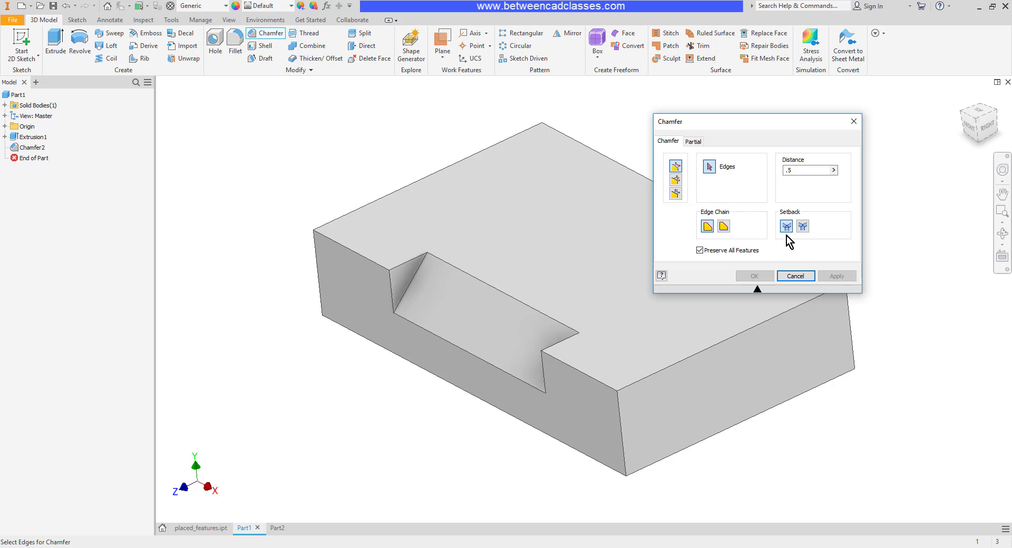
pyautogui.moveTo(799, 242)
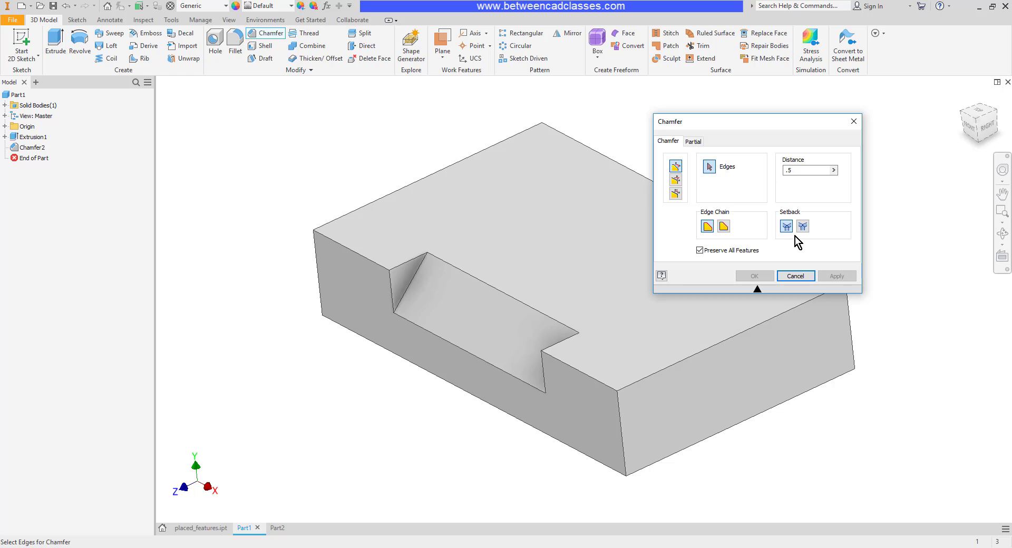
pyautogui.click(694, 142)
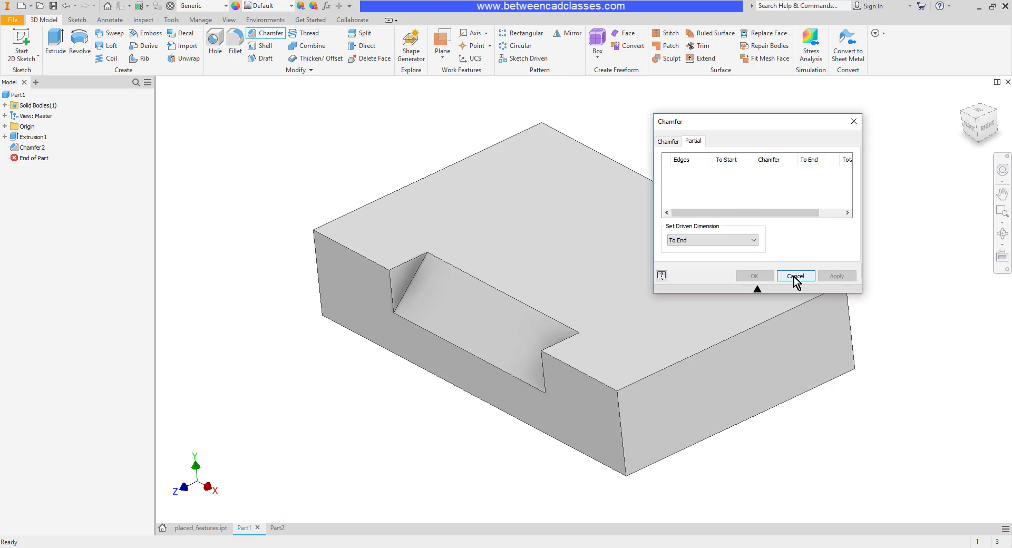
pyautogui.click(795, 276)
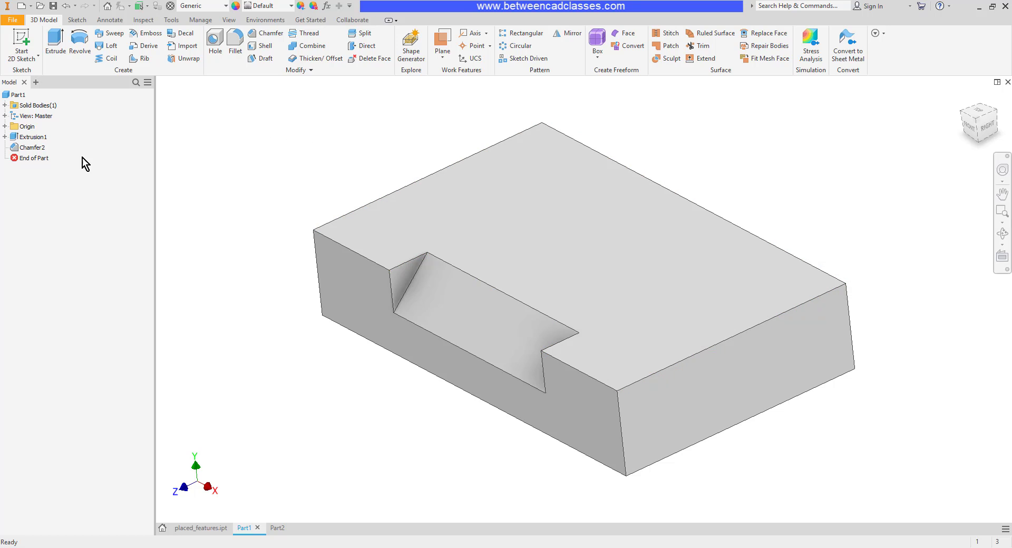
# Step: Reopen Chamfer2 from the model browser for editing
pyautogui.rightClick(29, 148)
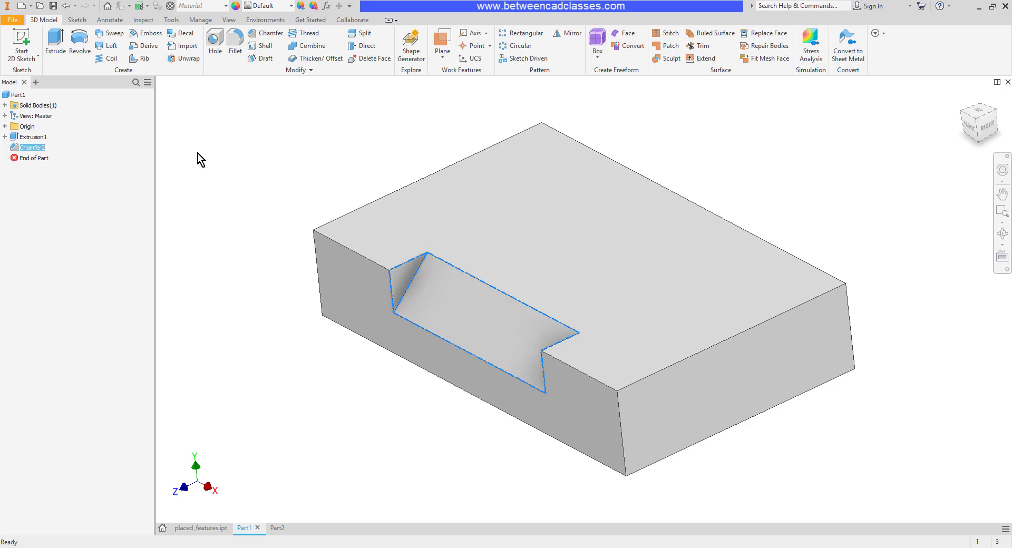
pyautogui.doubleClick(30, 147)
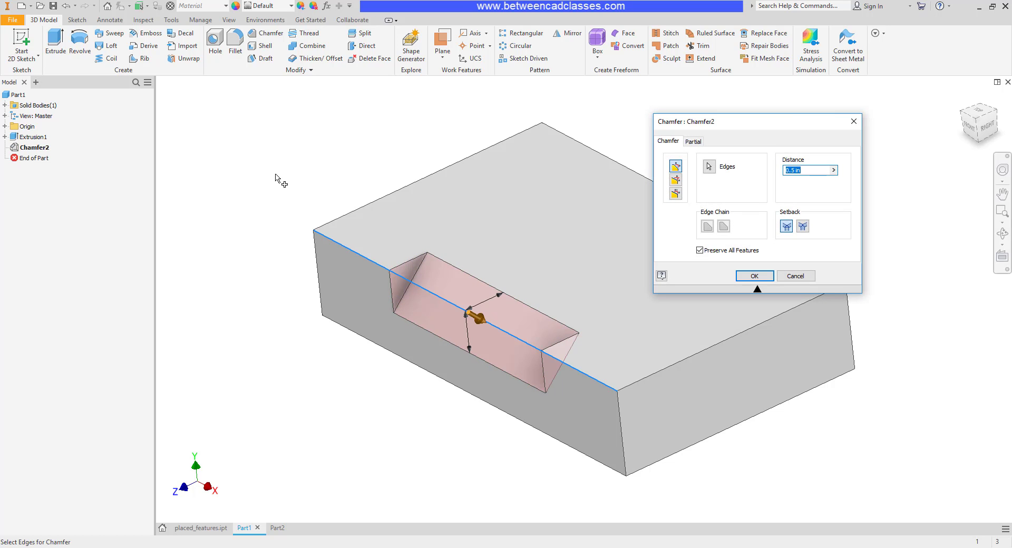